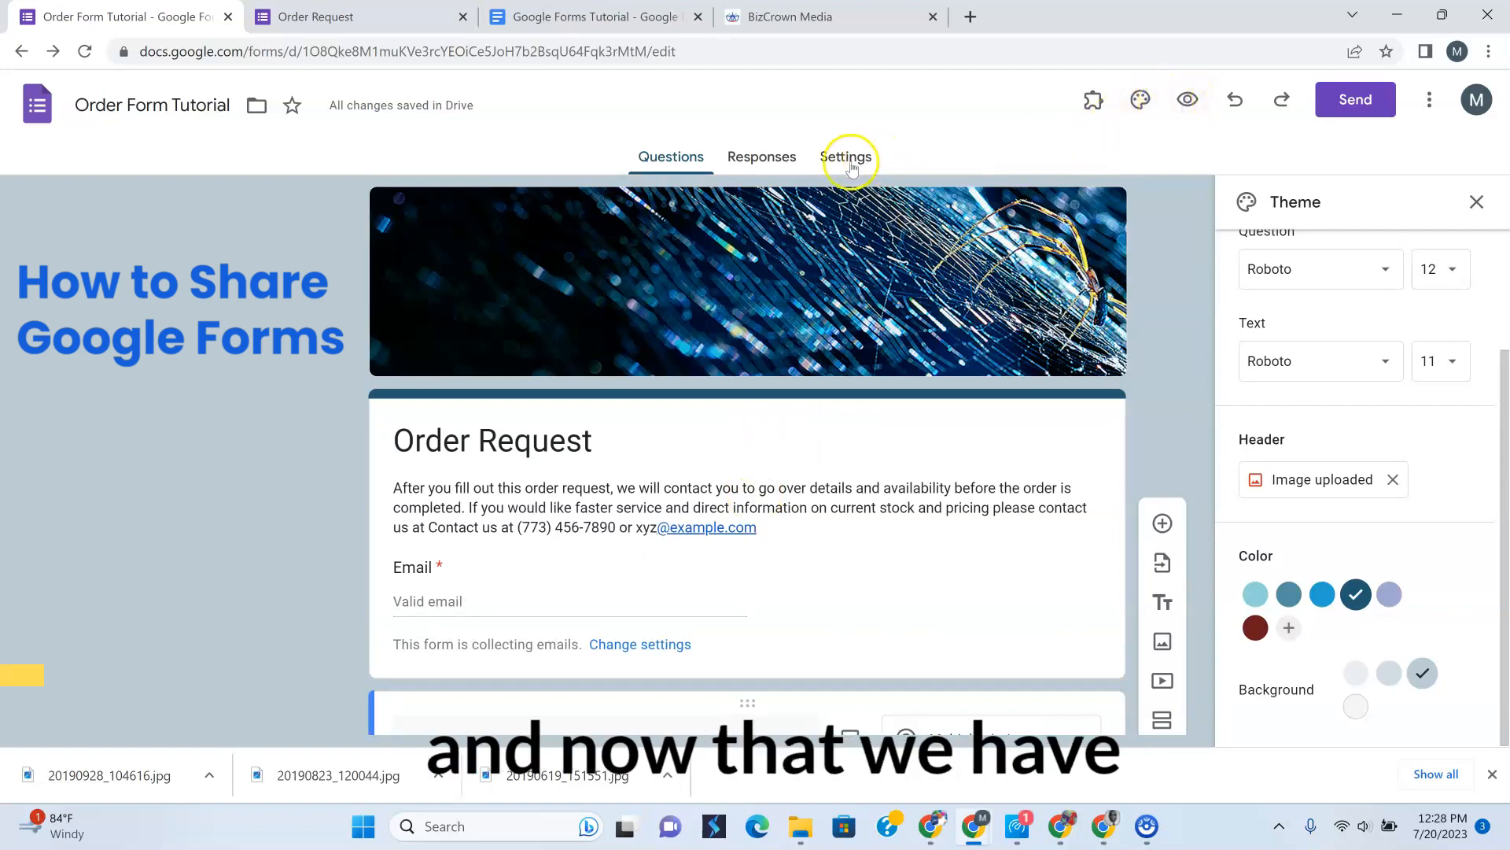
Show the Settings page of the Order Request form with its quiz and response options.
left_click(844, 155)
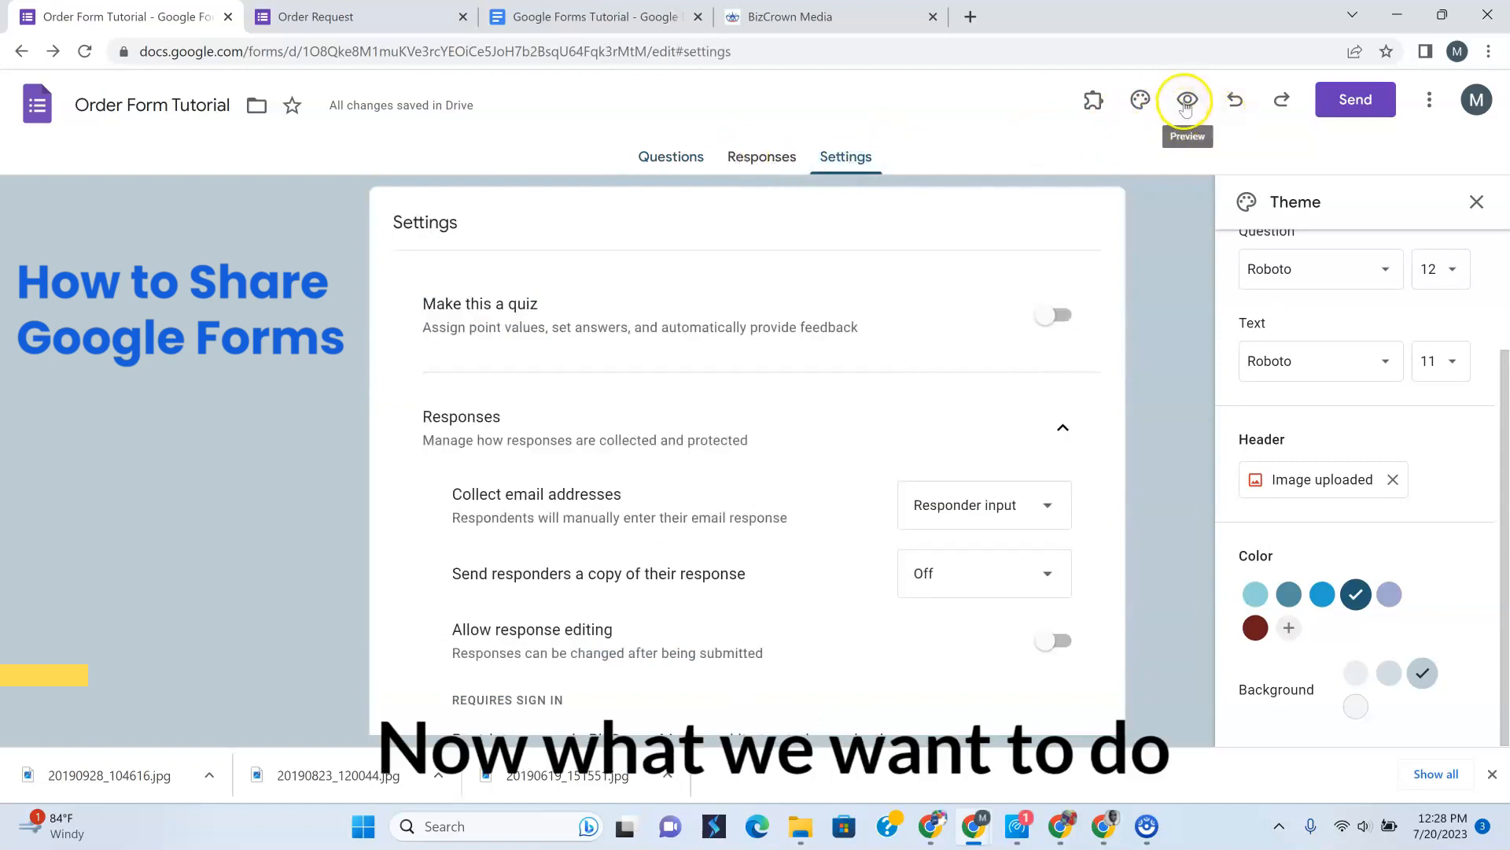
mouse_move(1282, 101)
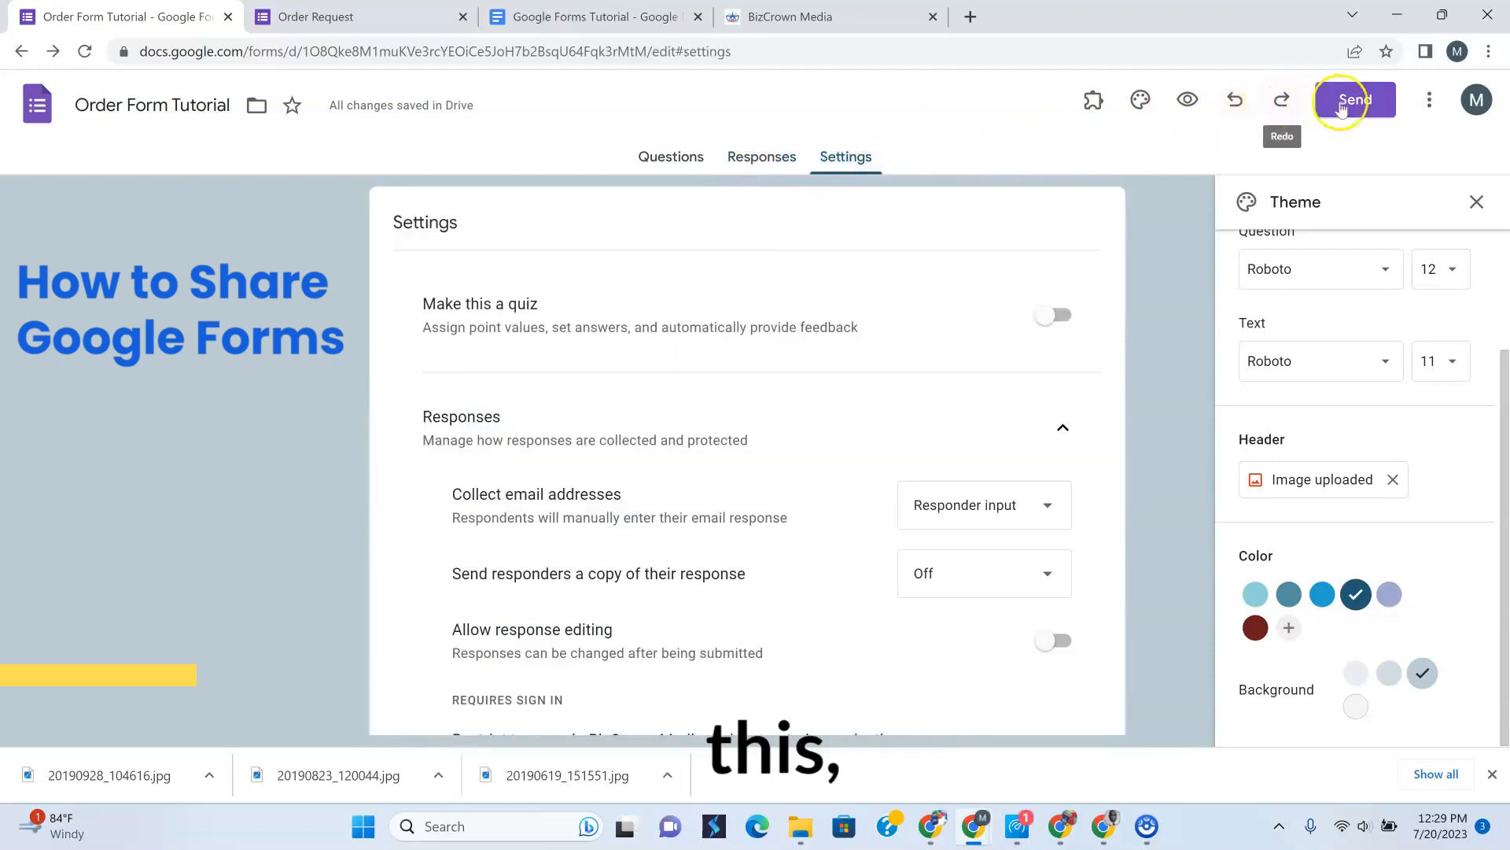
View the Send form options for email, shareable link and embed HTML.
left_click(1354, 99)
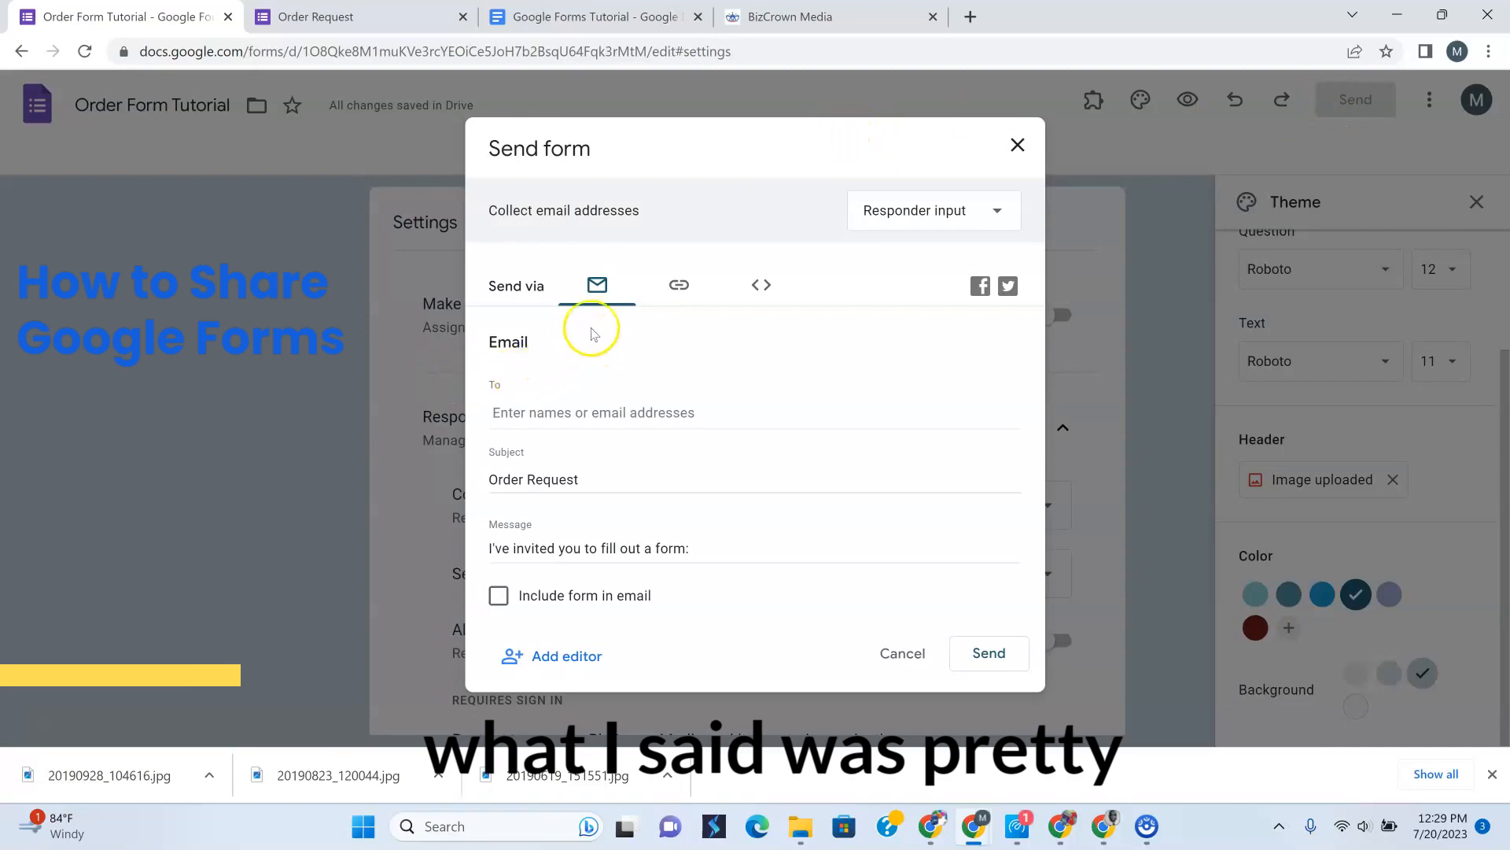
mouse_move(679, 285)
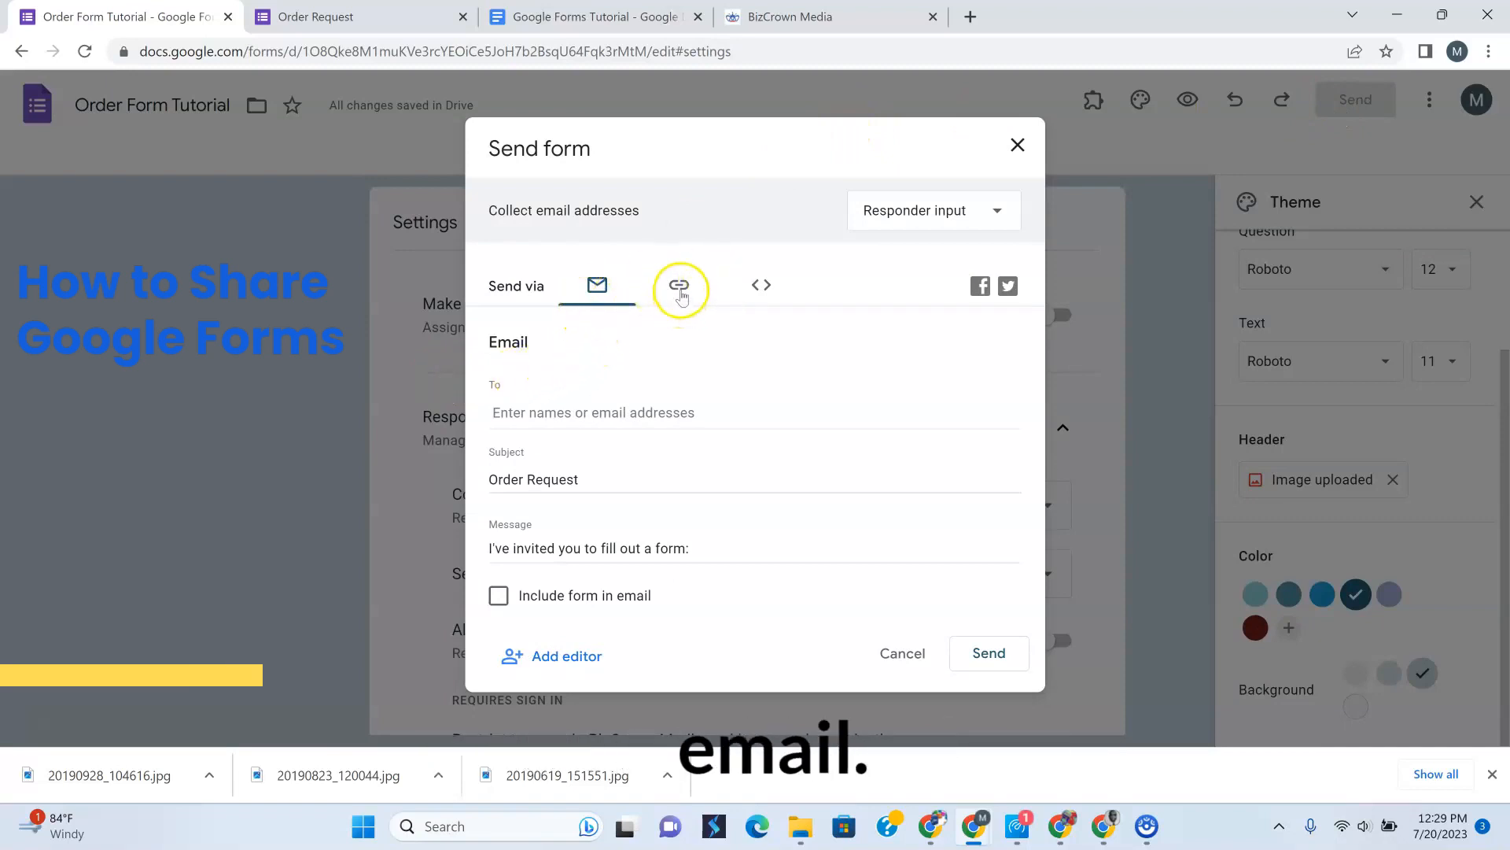
left_click(678, 285)
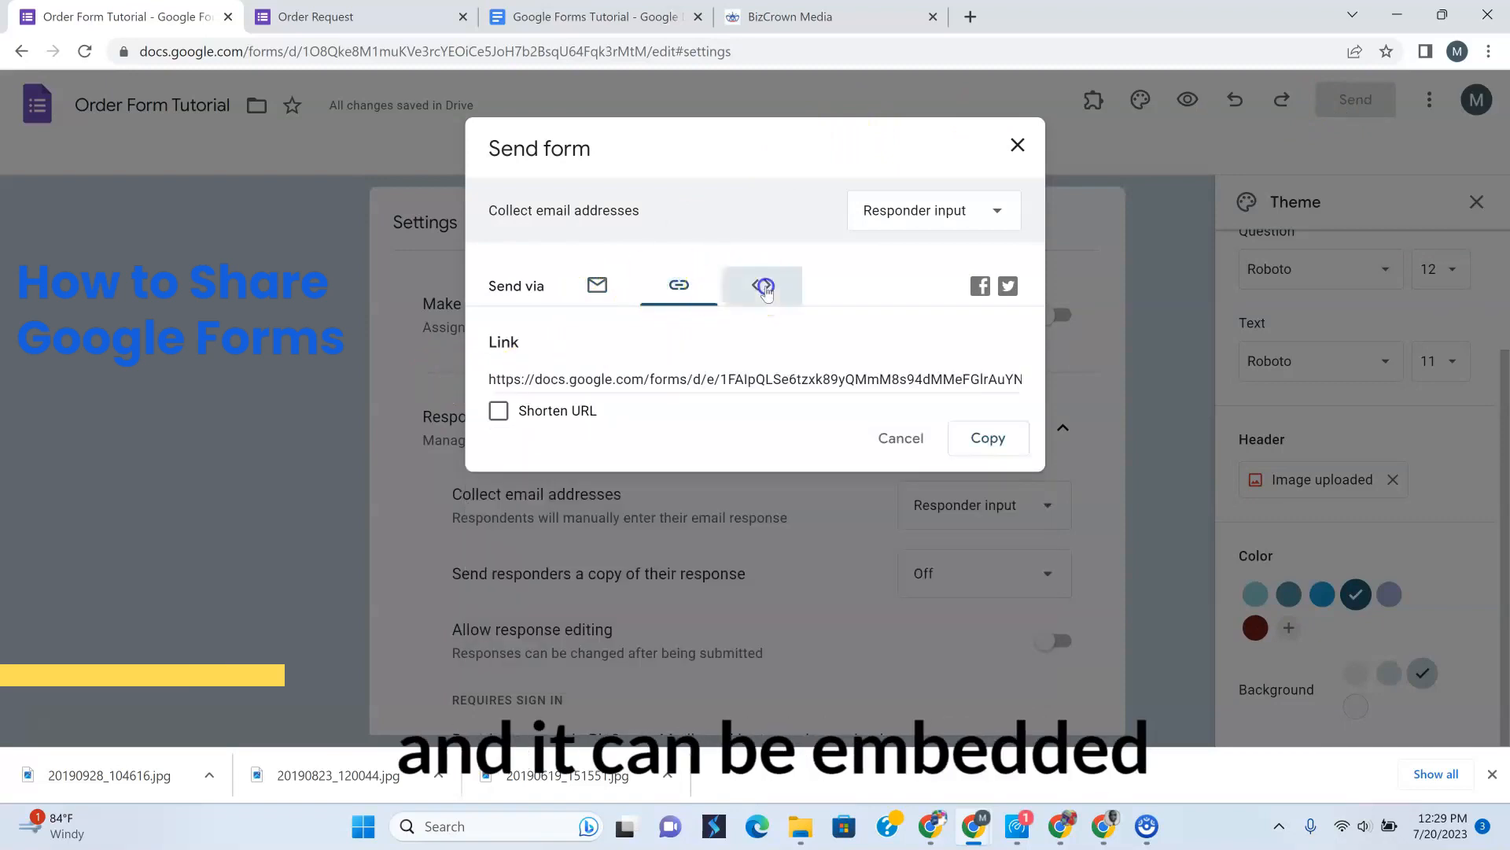
left_click(761, 285)
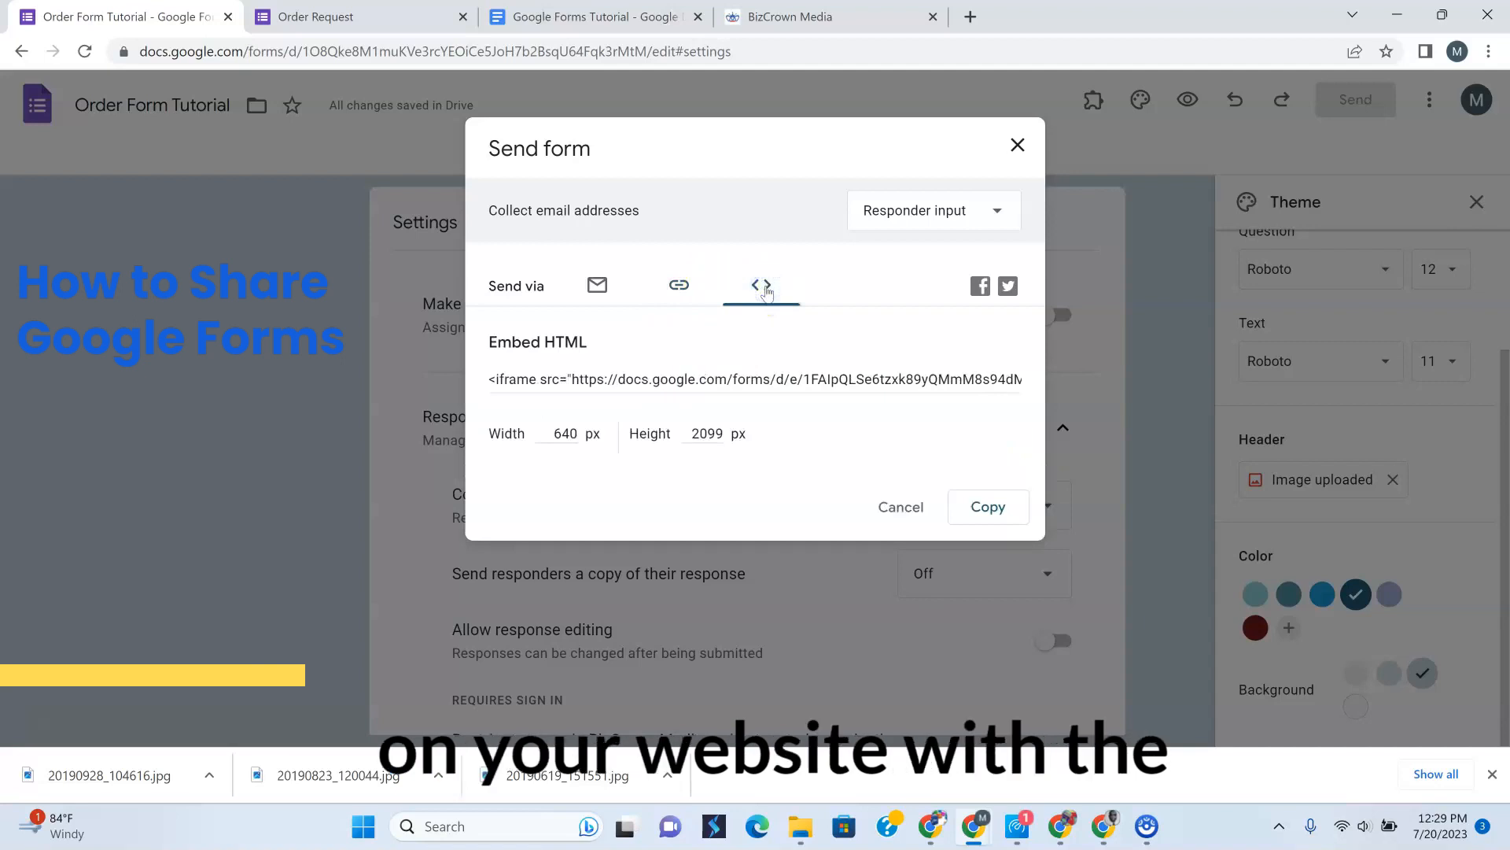
left_click(678, 284)
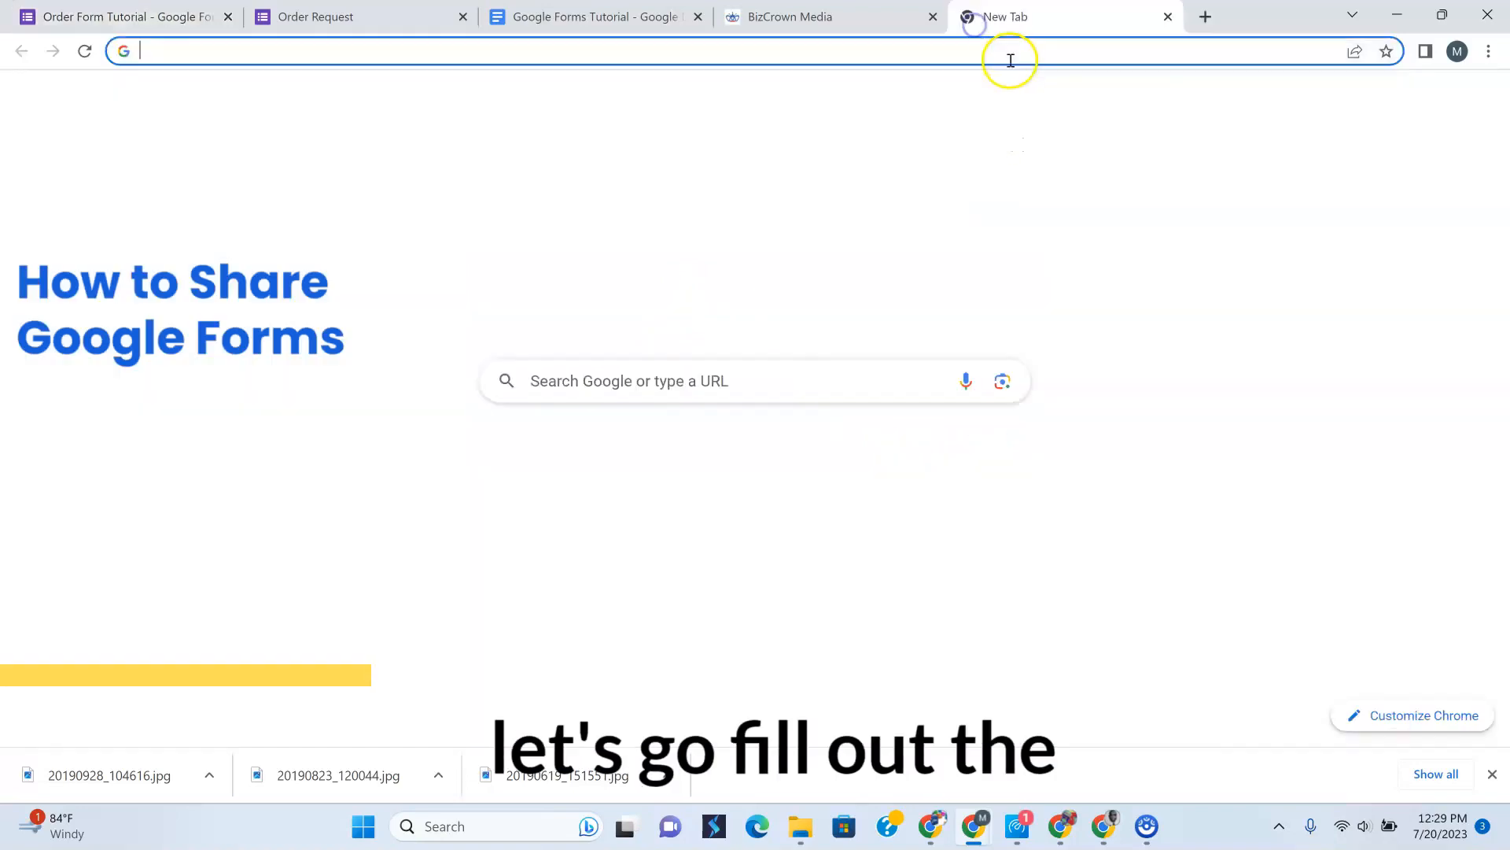
Load the live Order Request form from its docs.google.com link in a new tab.
type("https://docs.google.com/forms/d/e/1FAIpQLSe6tzxk89yQMmM8s94dMMeFGlrAuYN5Xq6balyepq6drduwjg/viewform?usp=sf_link")
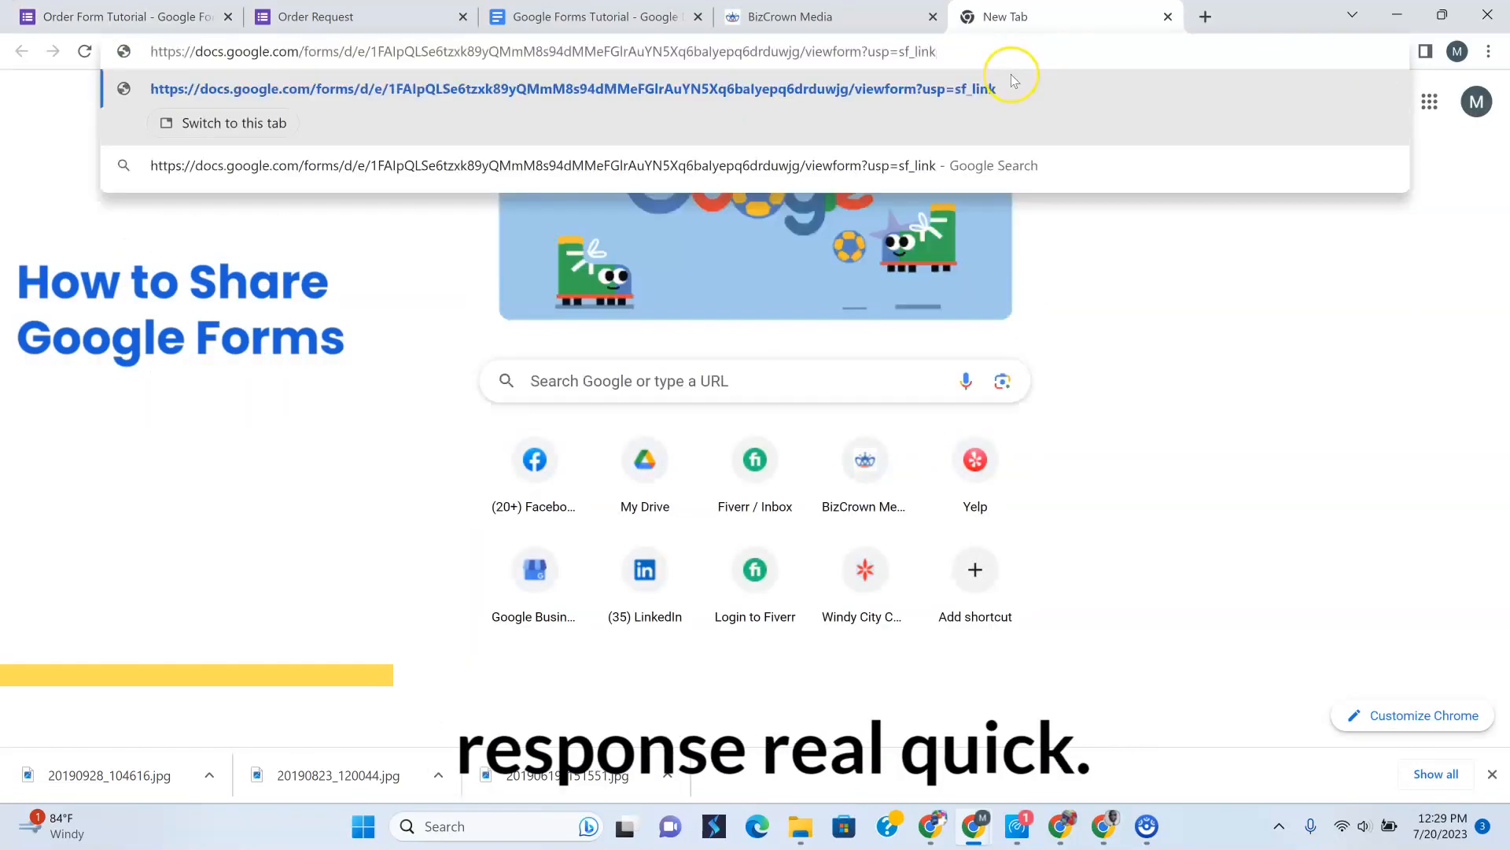
left_click(577, 88)
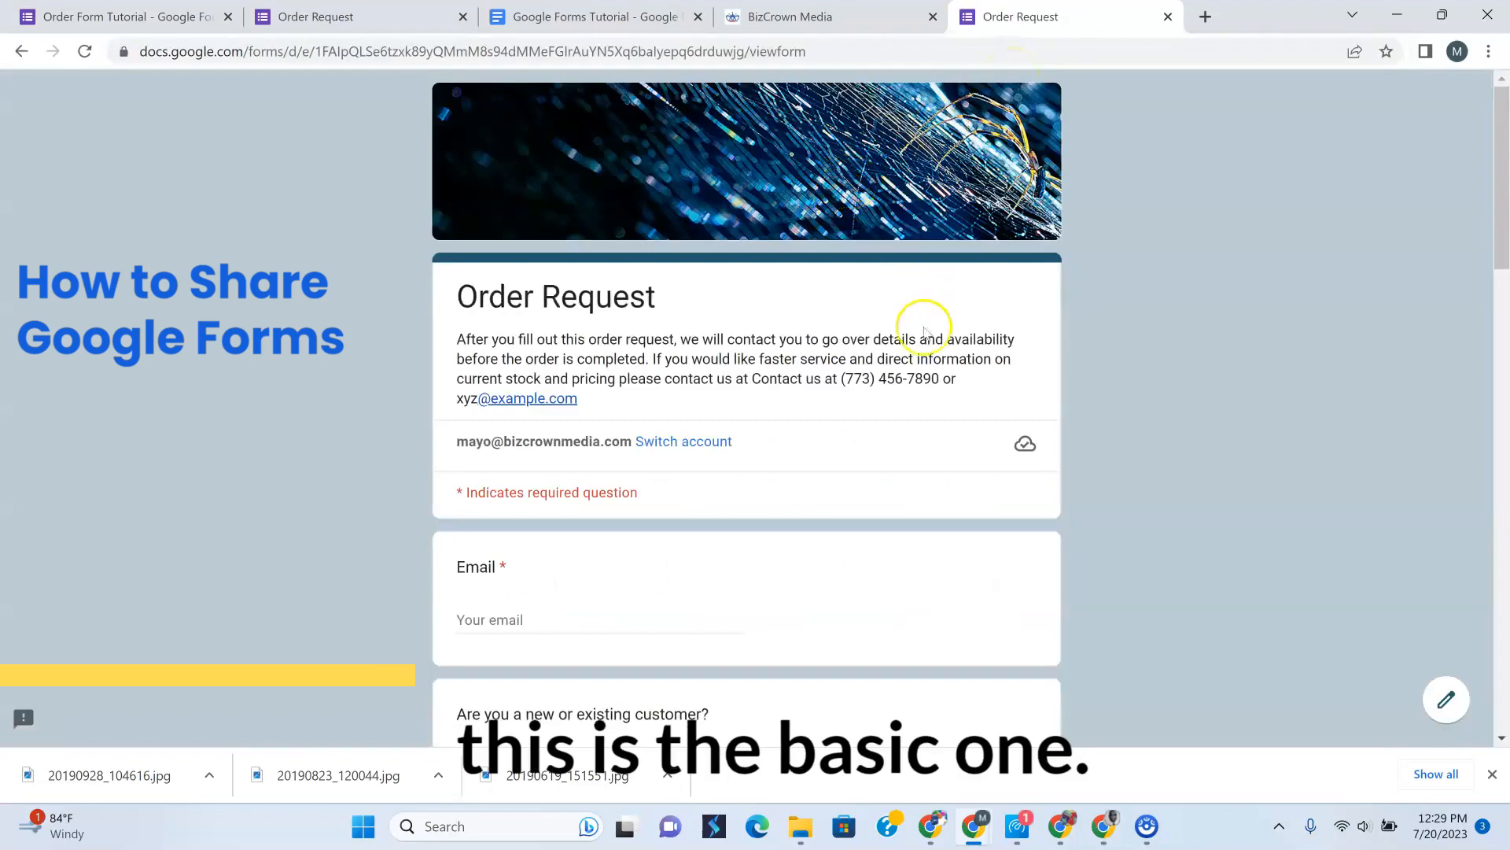
Enter the responder's email address and mark them as an existing customer.
scroll("down", 3)
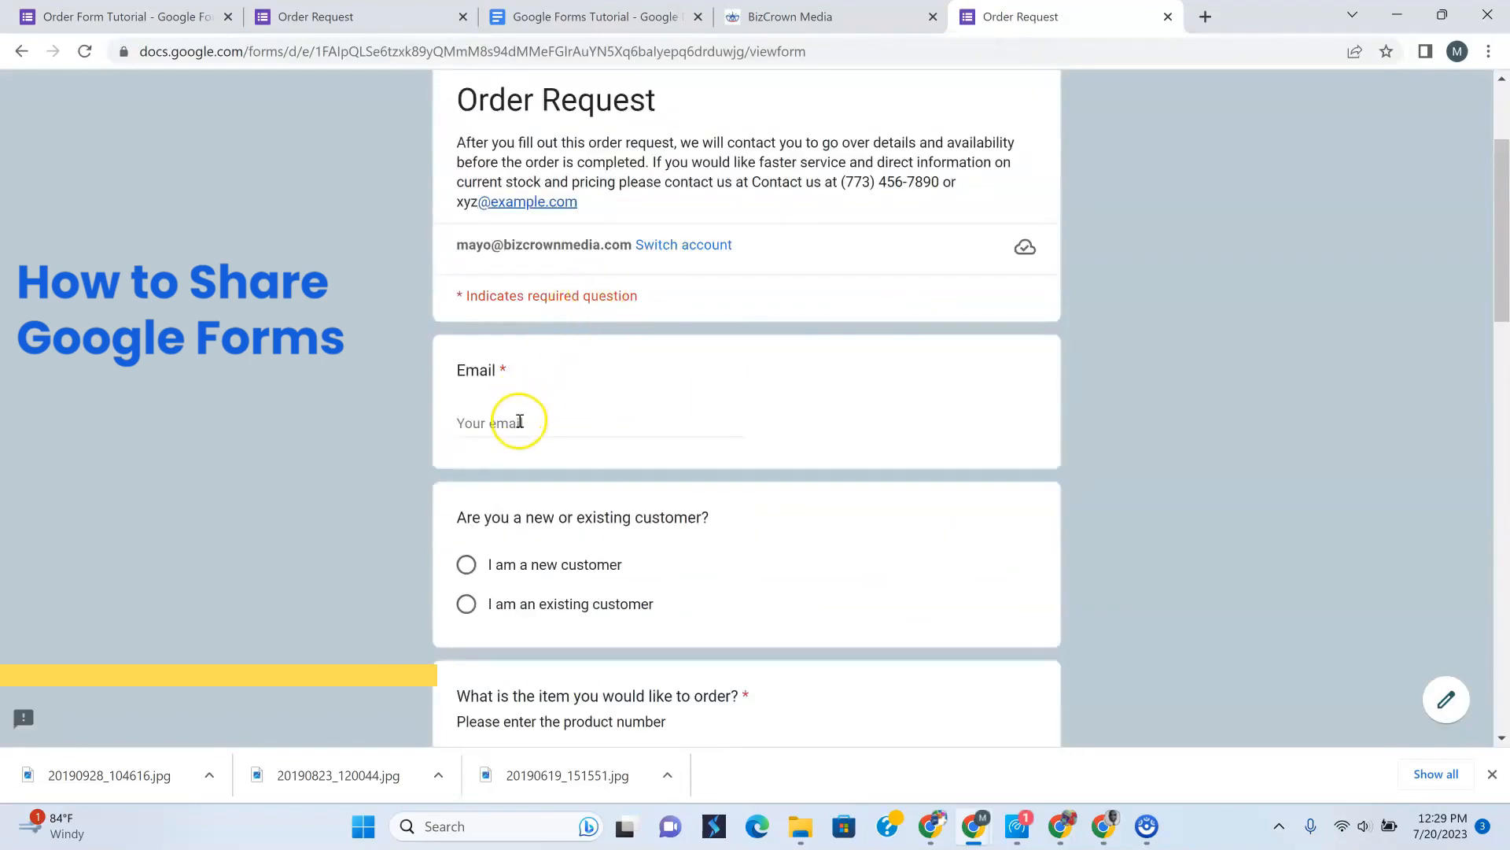
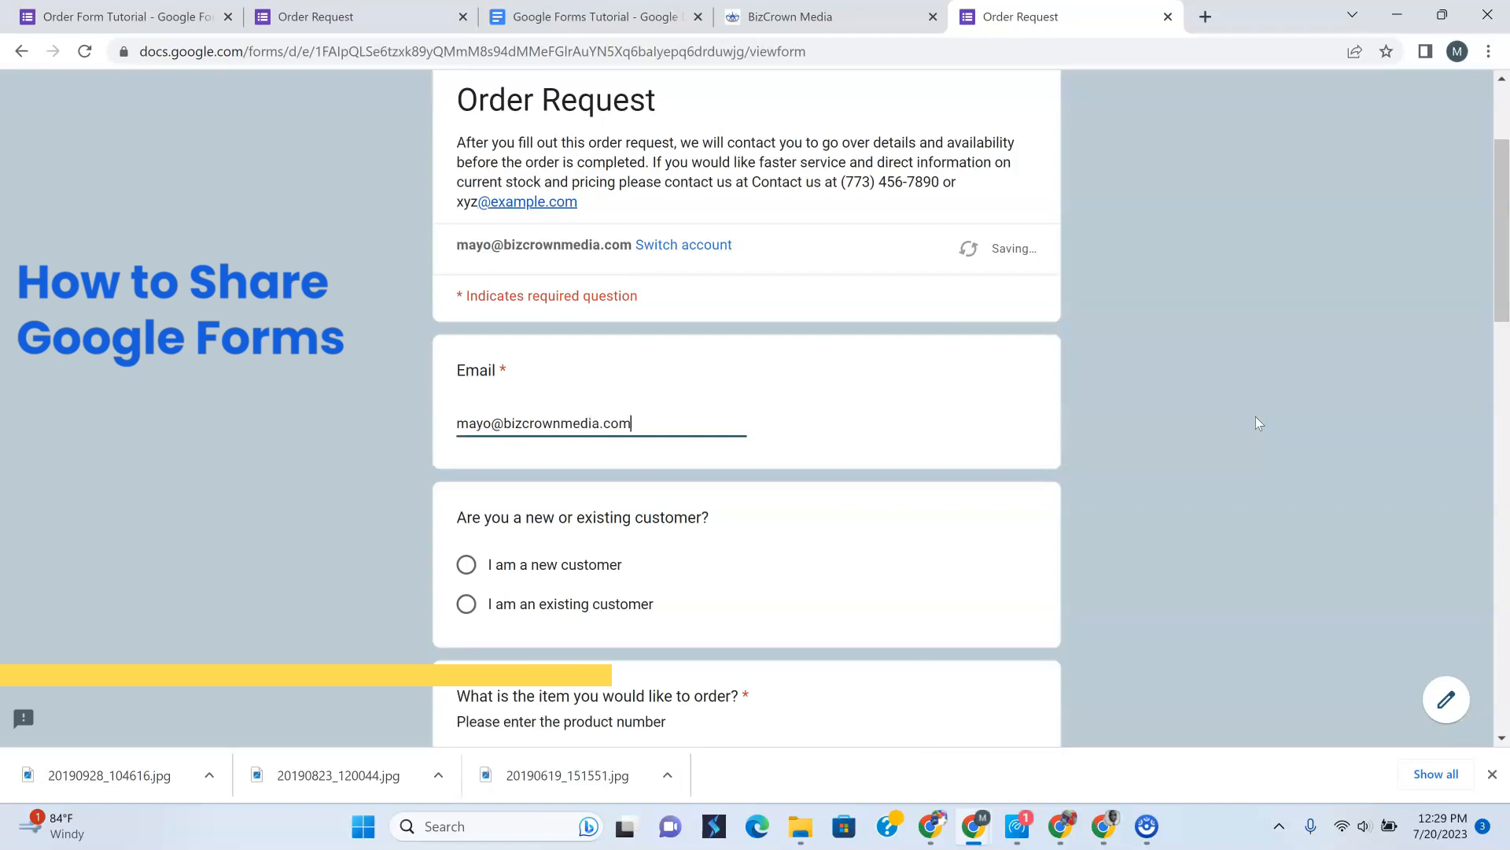
scroll("down", 3)
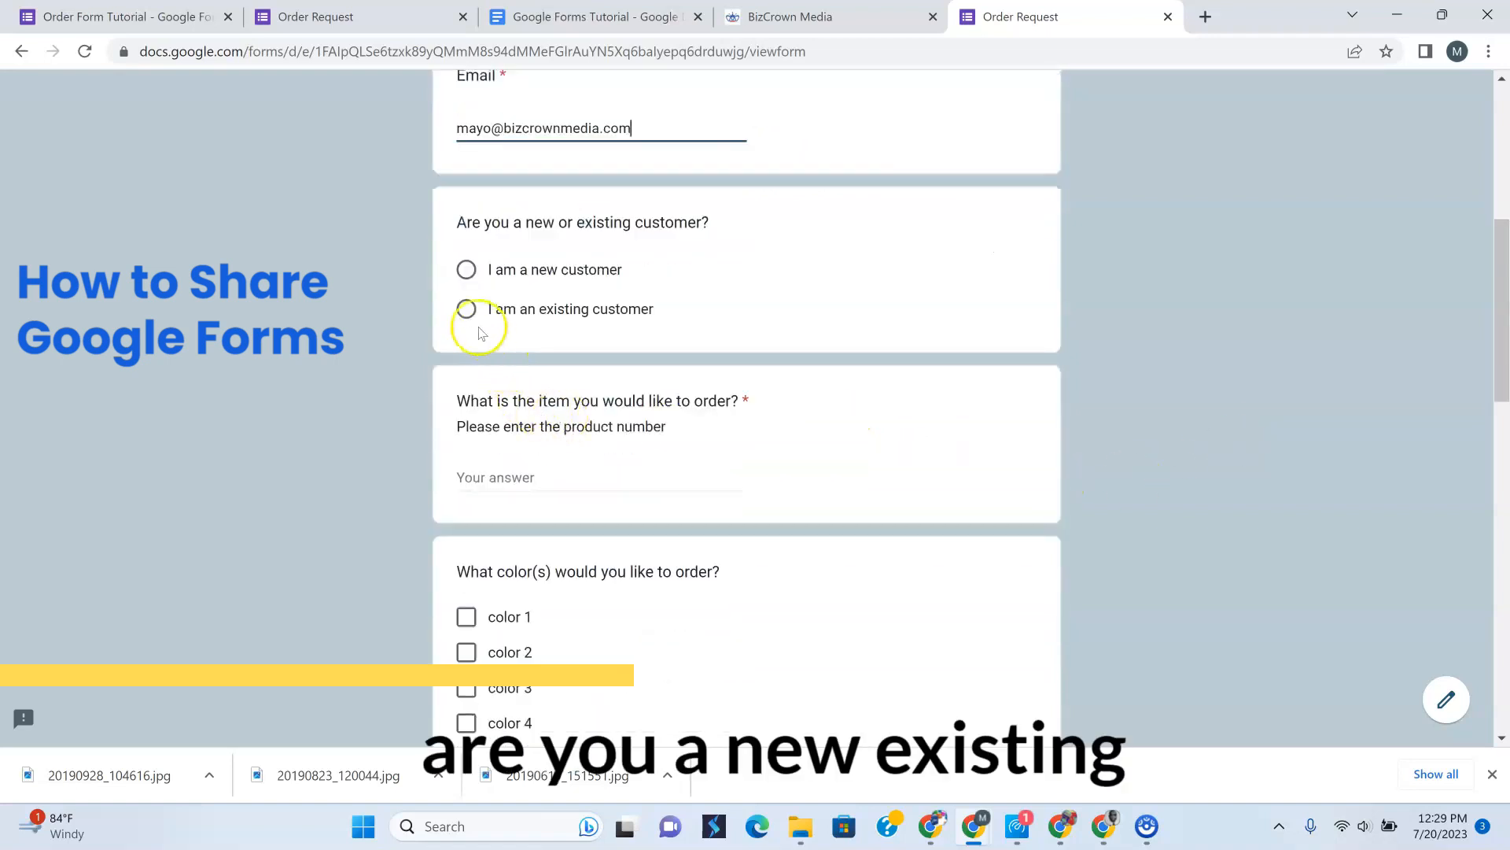
left_click(465, 310)
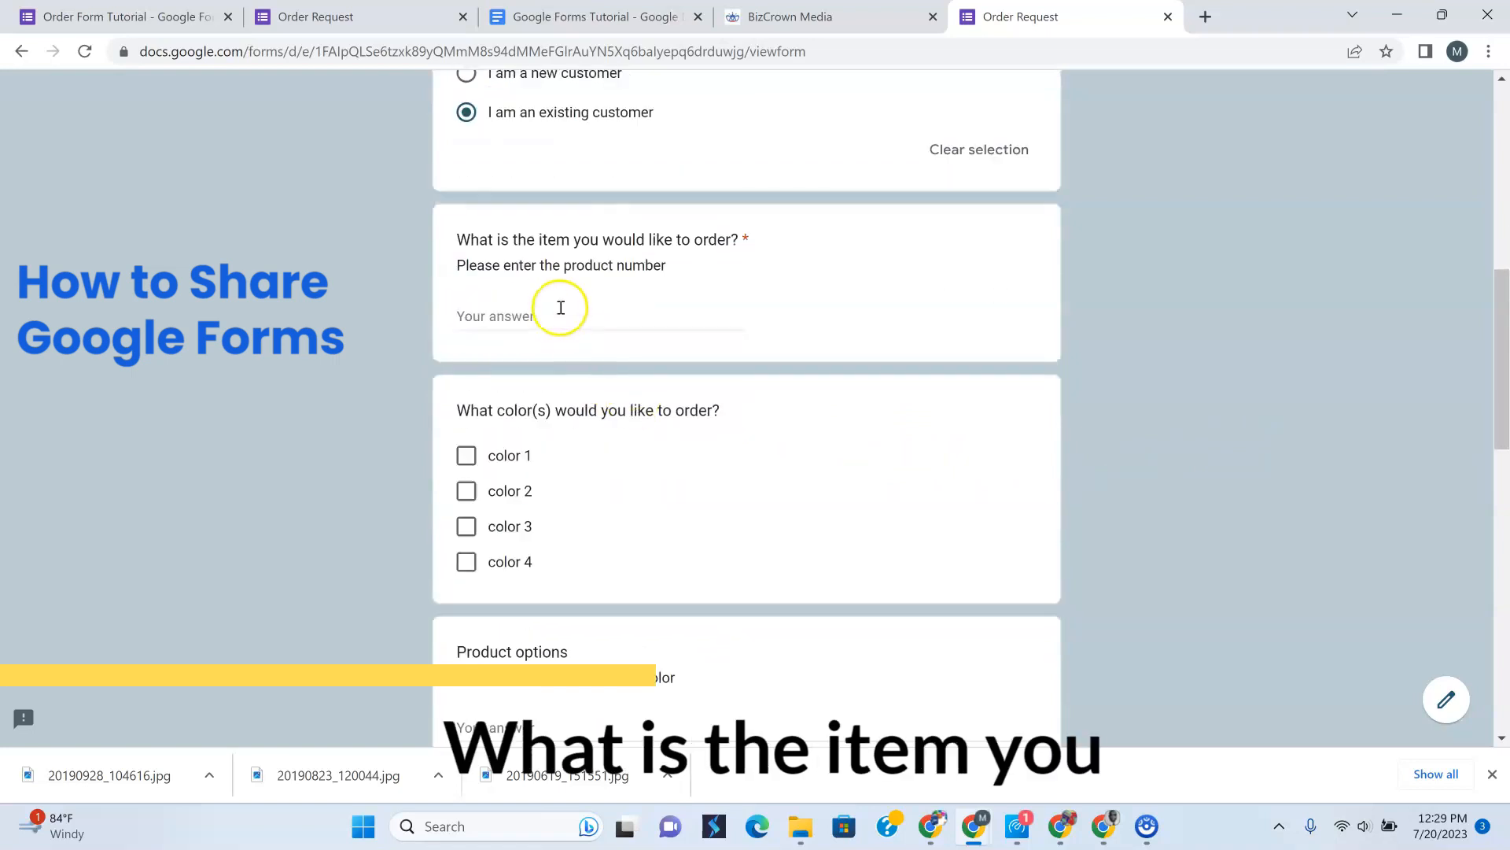
Give 'Clothes' as the item to order and 'large and 2 blues' as product options.
left_click(560, 316)
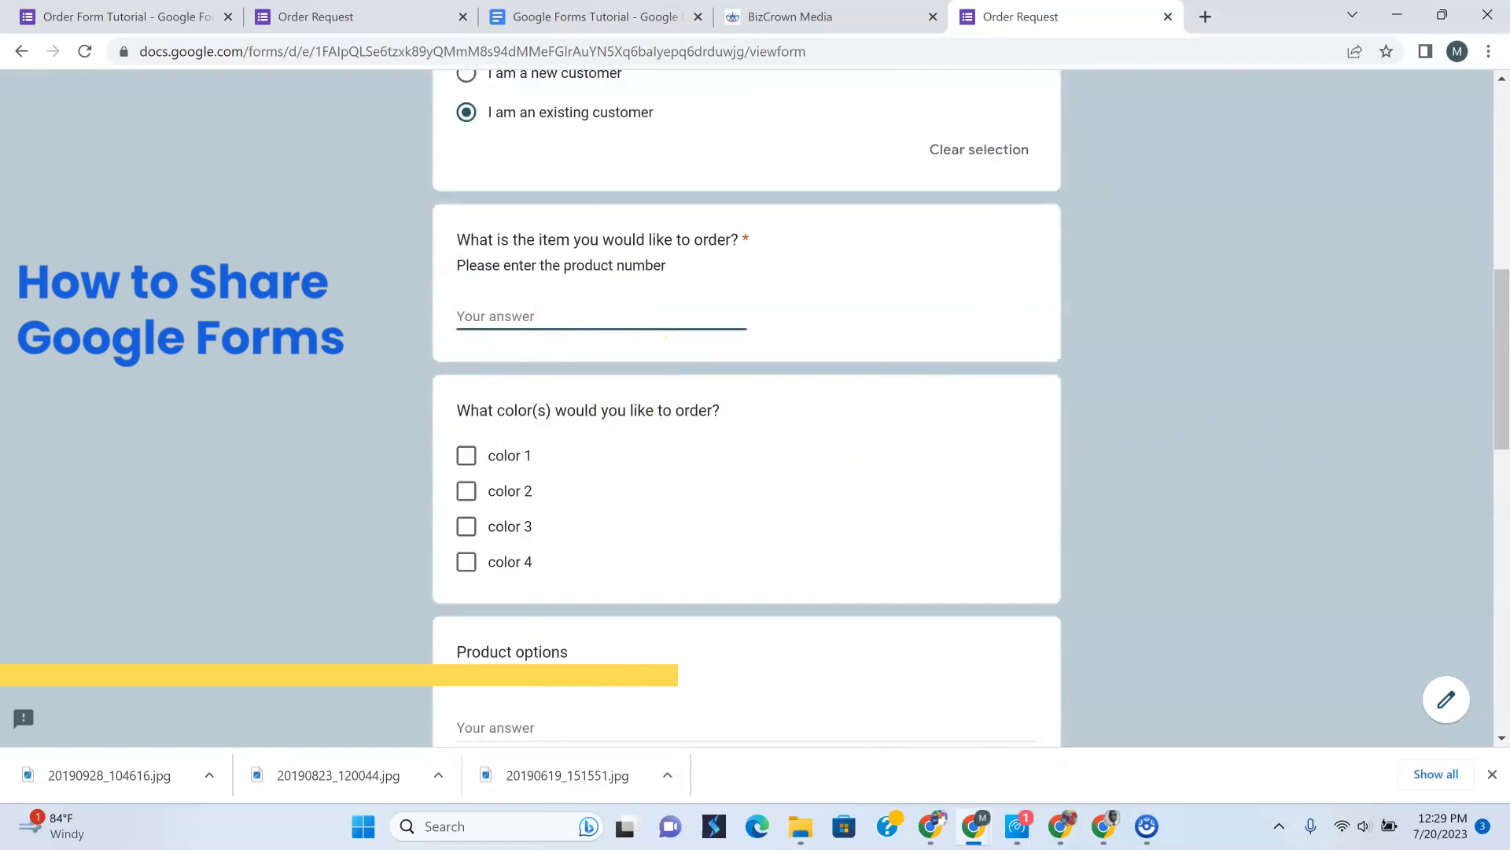
type("Clothes")
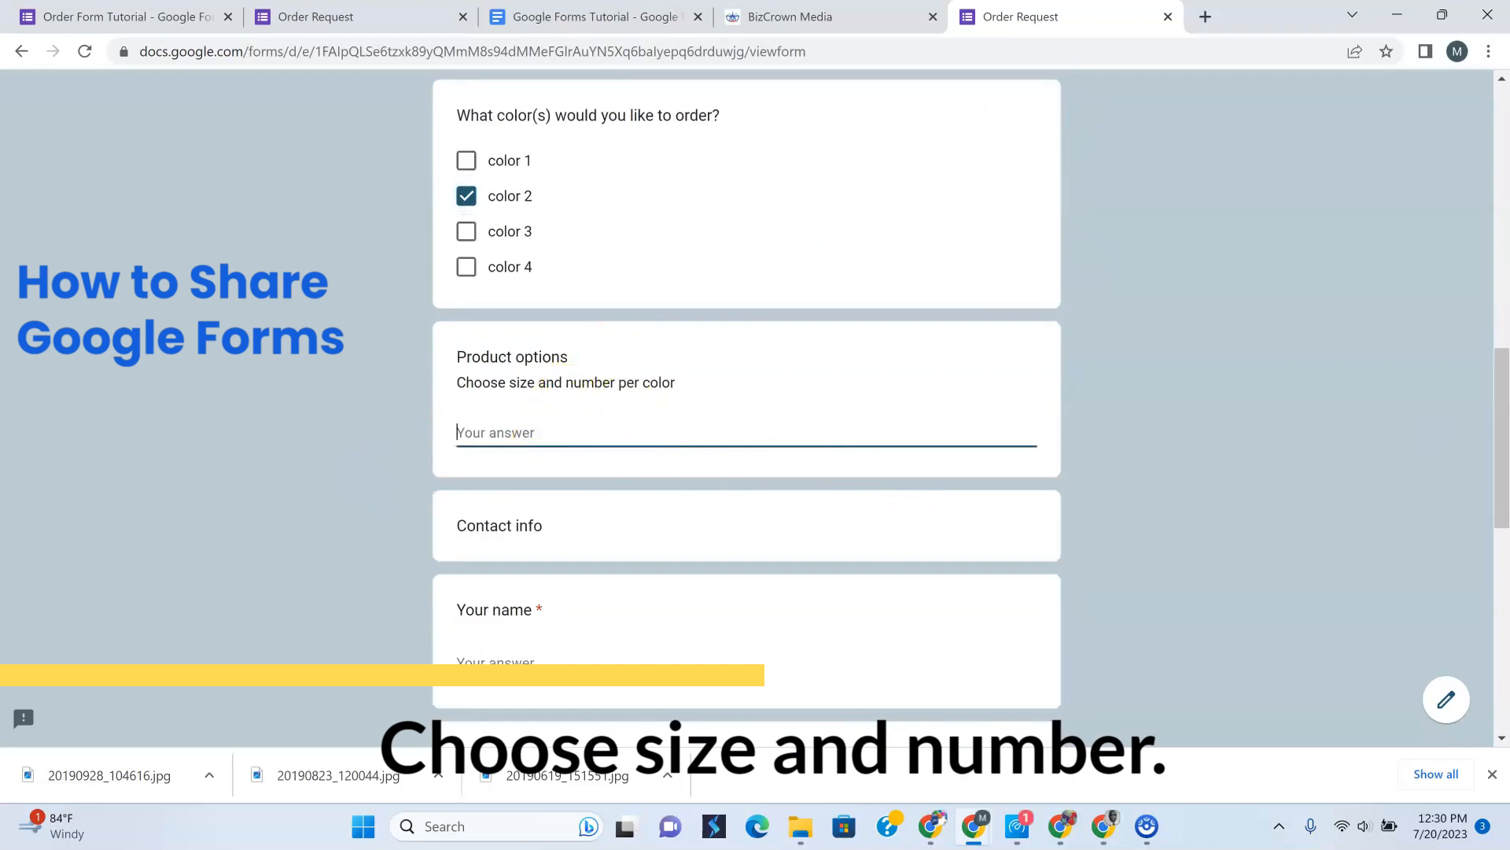
type("large")
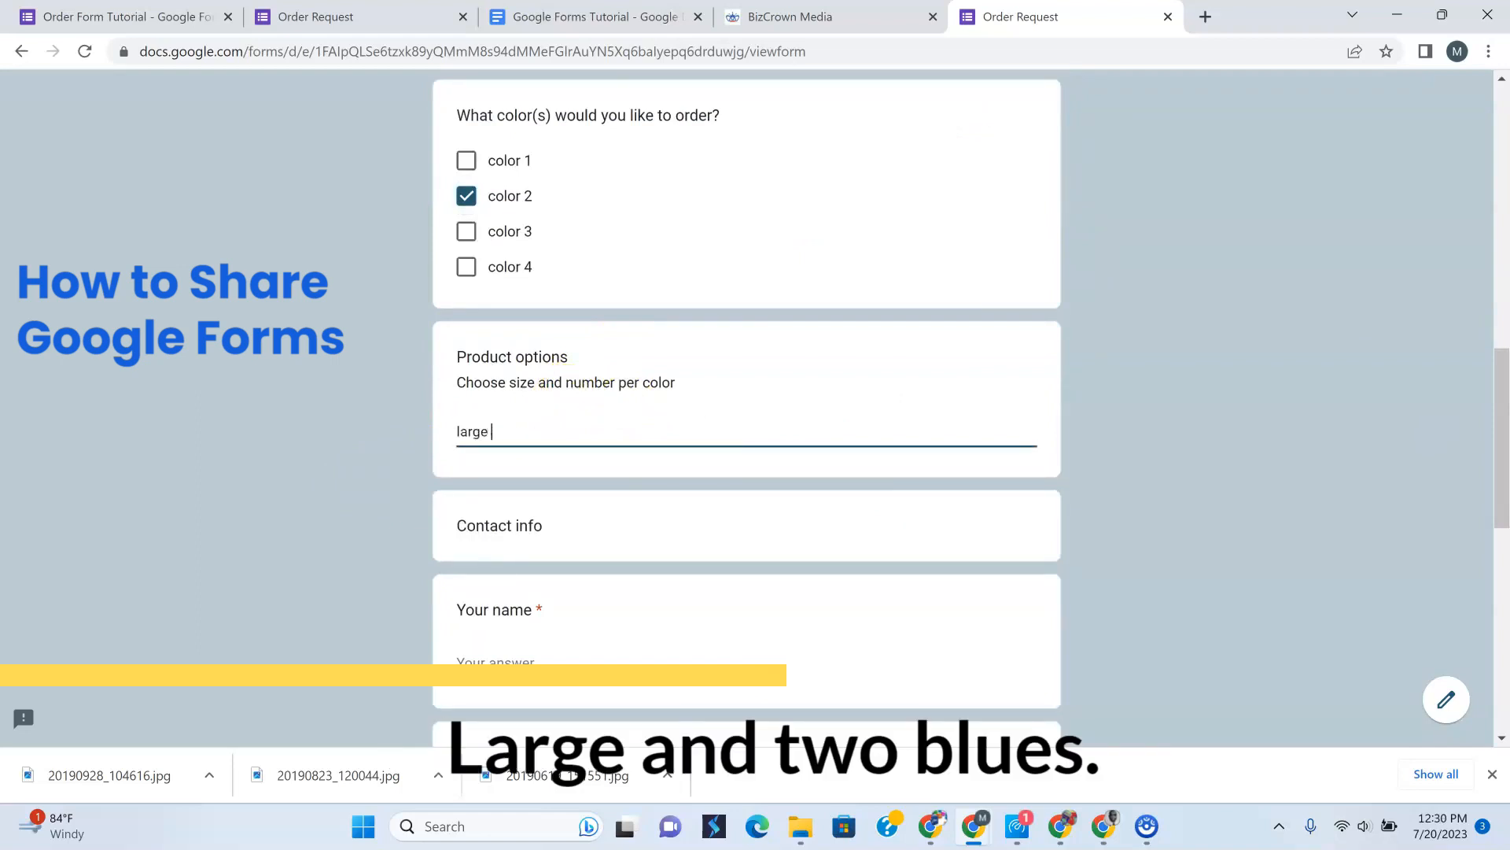
type("and")
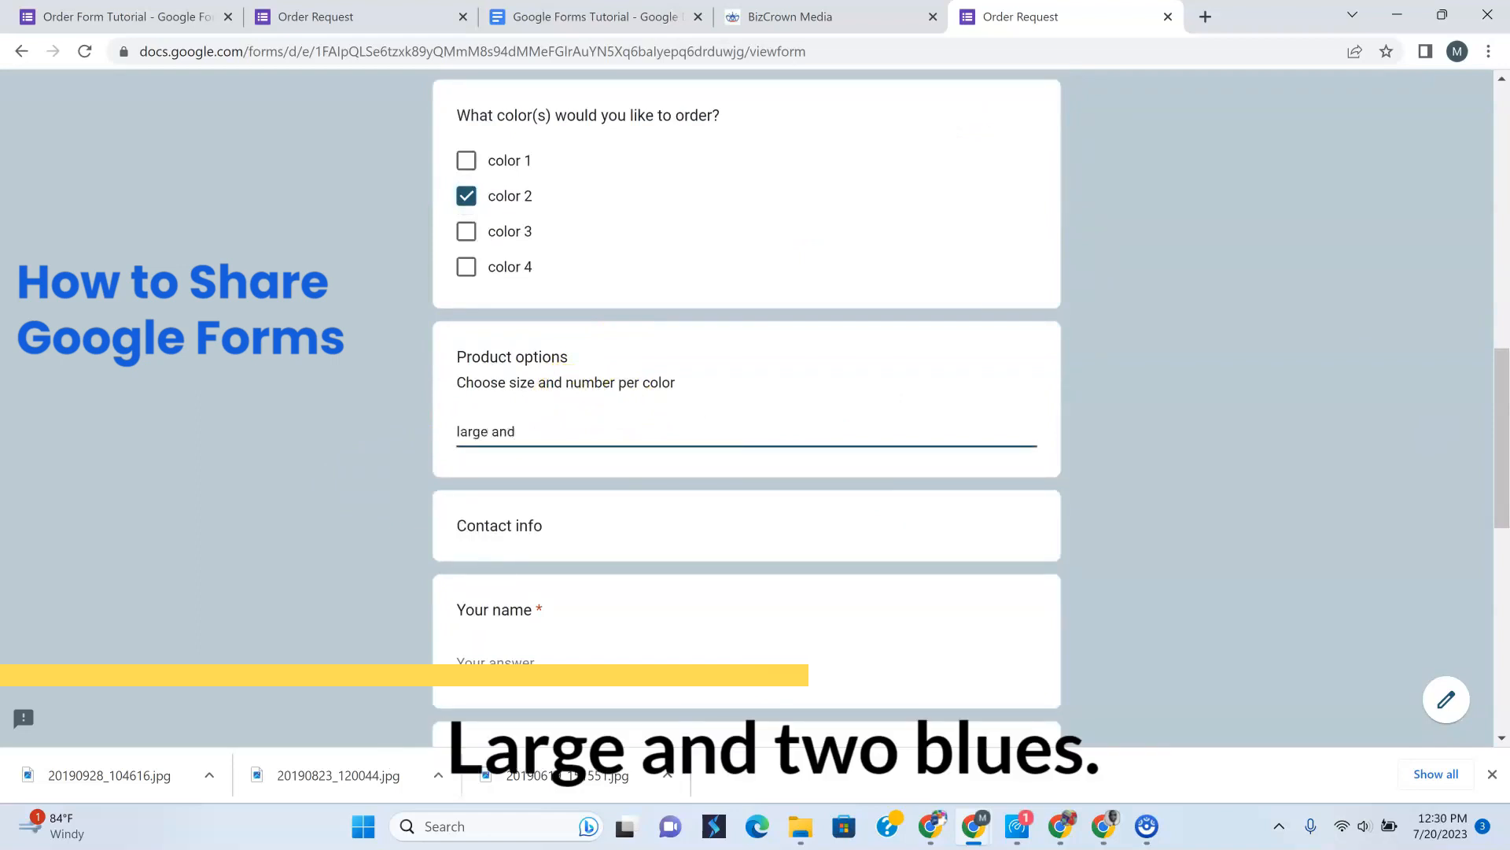
type("2")
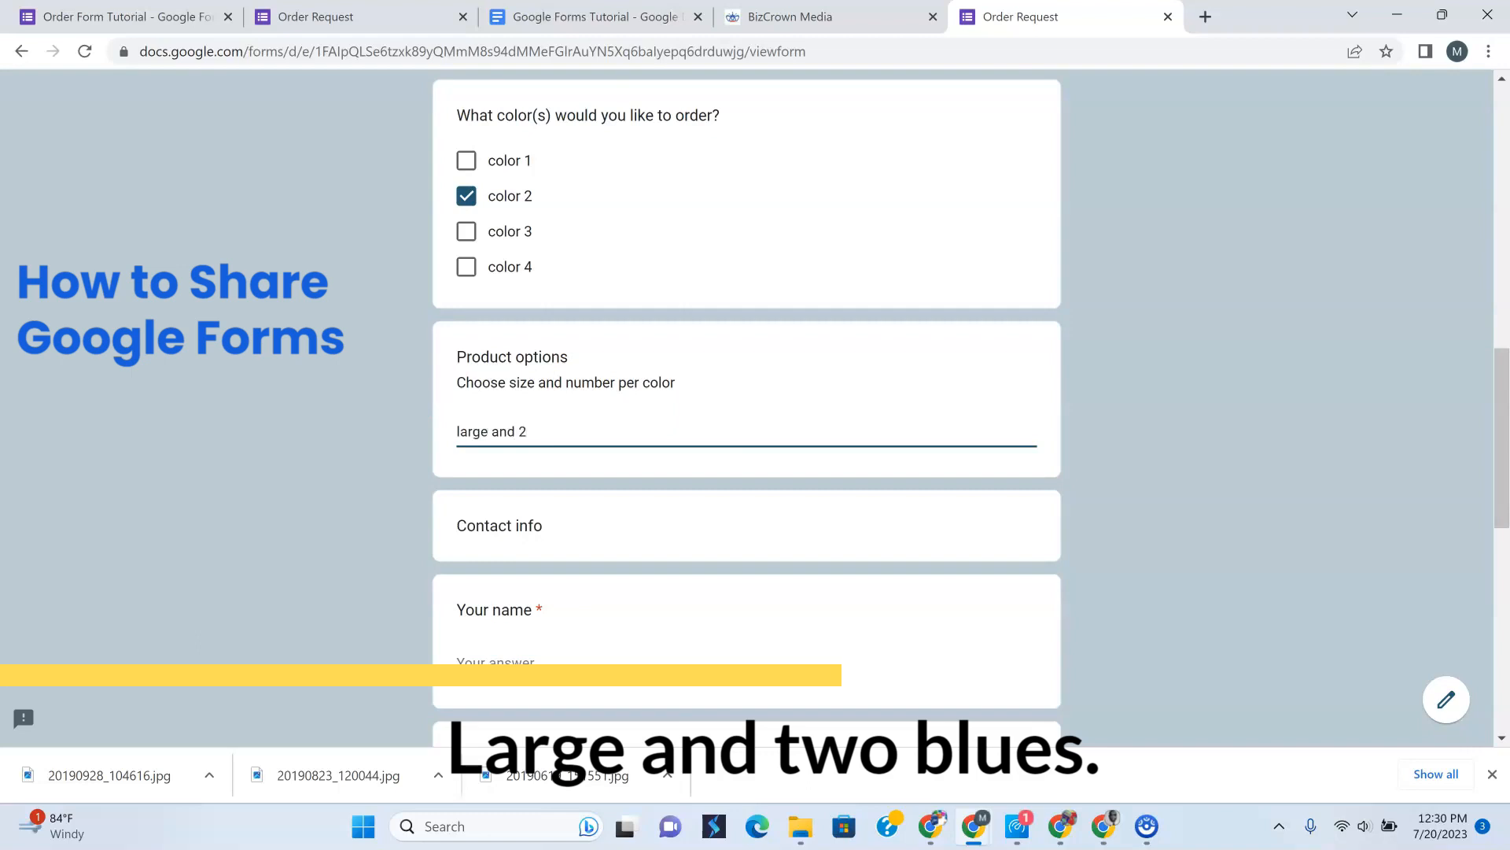
type("bly")
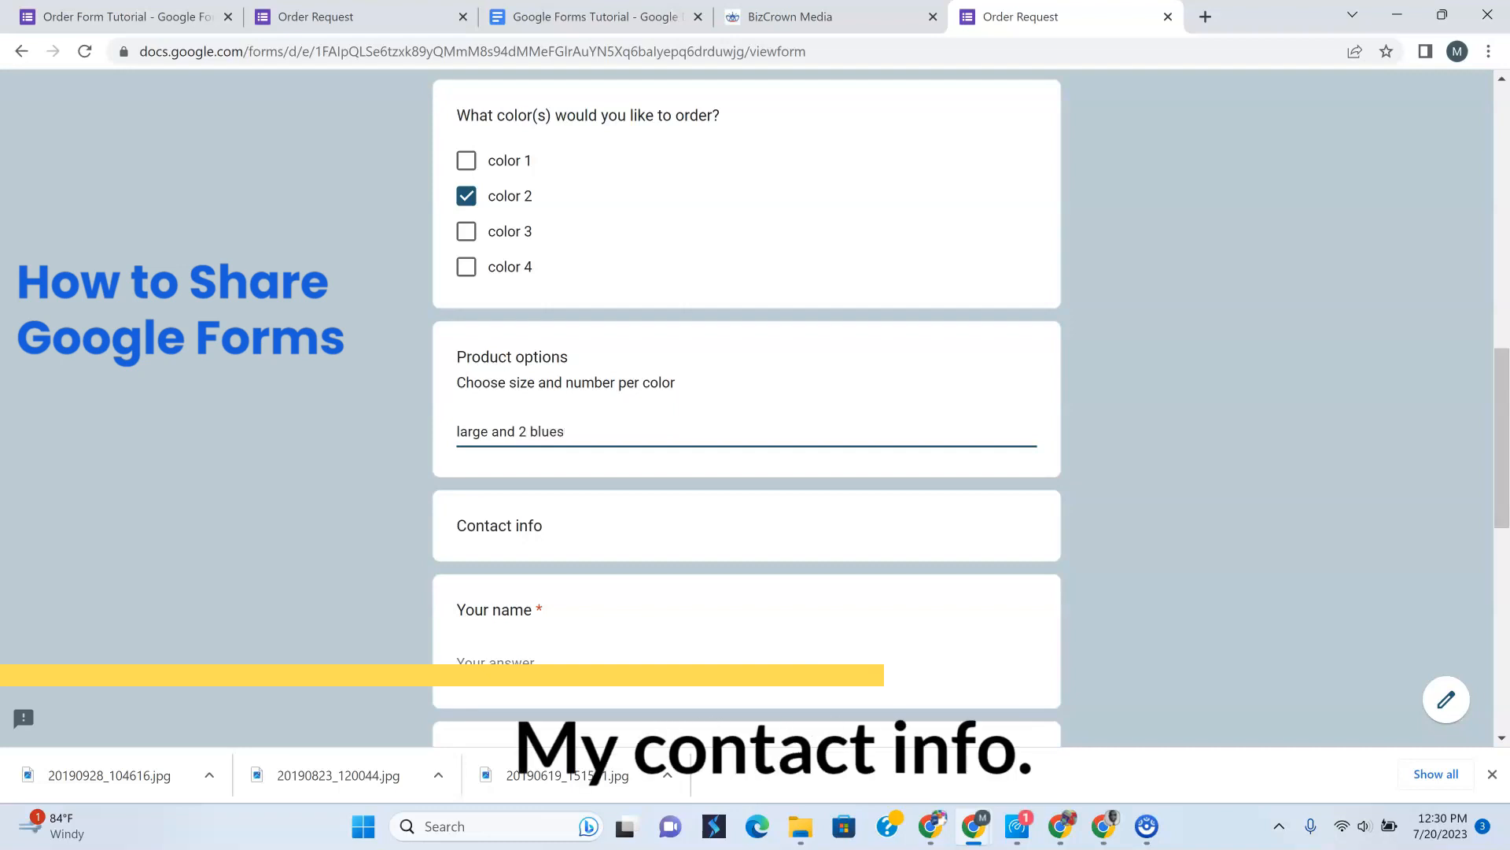
Fill in name Mayo, a 777 phone number and the mayo e-mail address.
scroll("down", 3)
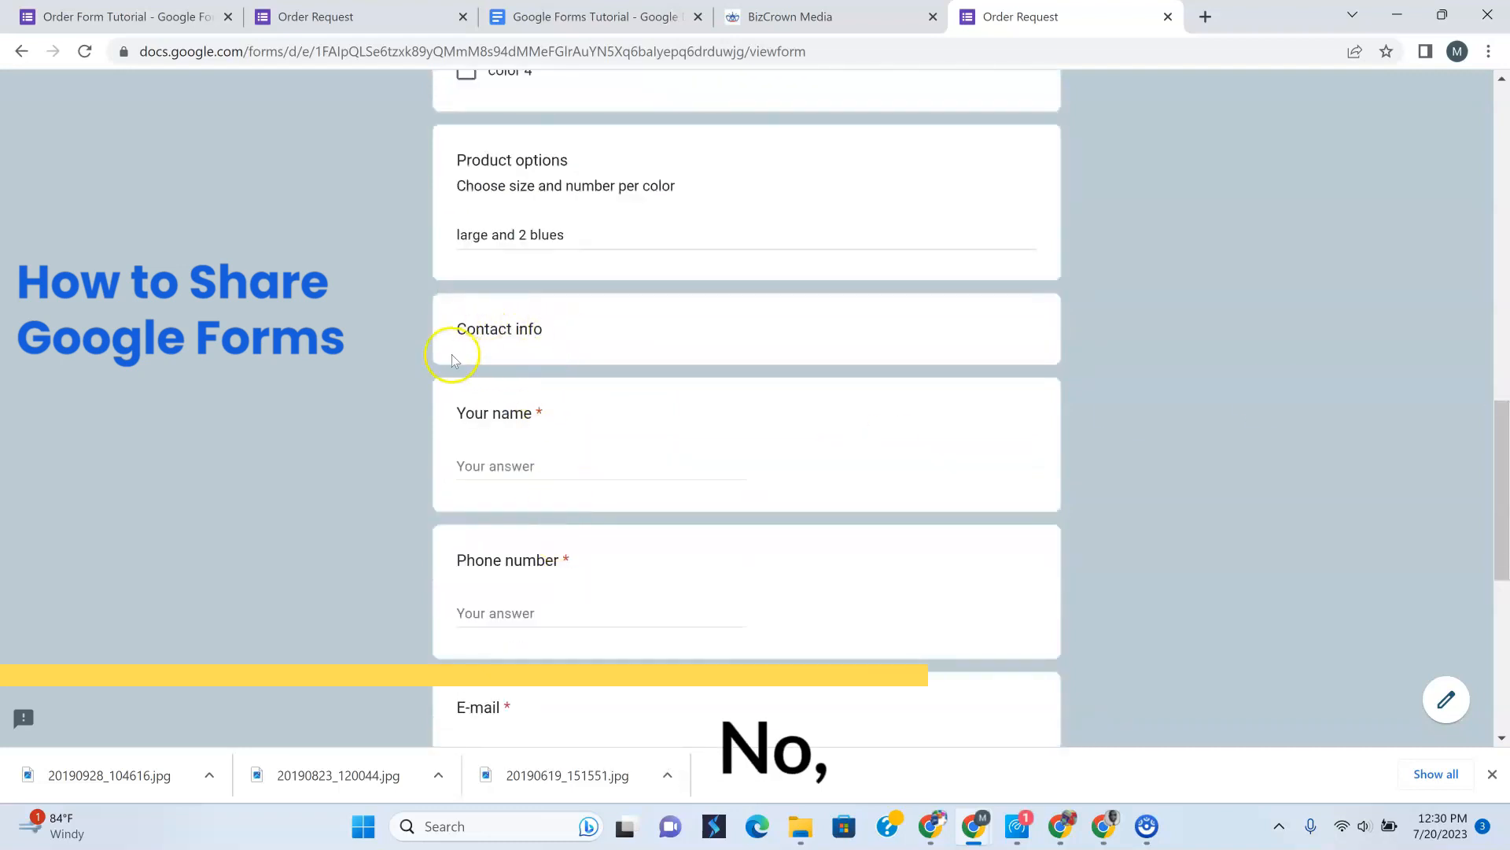
left_click(599, 466)
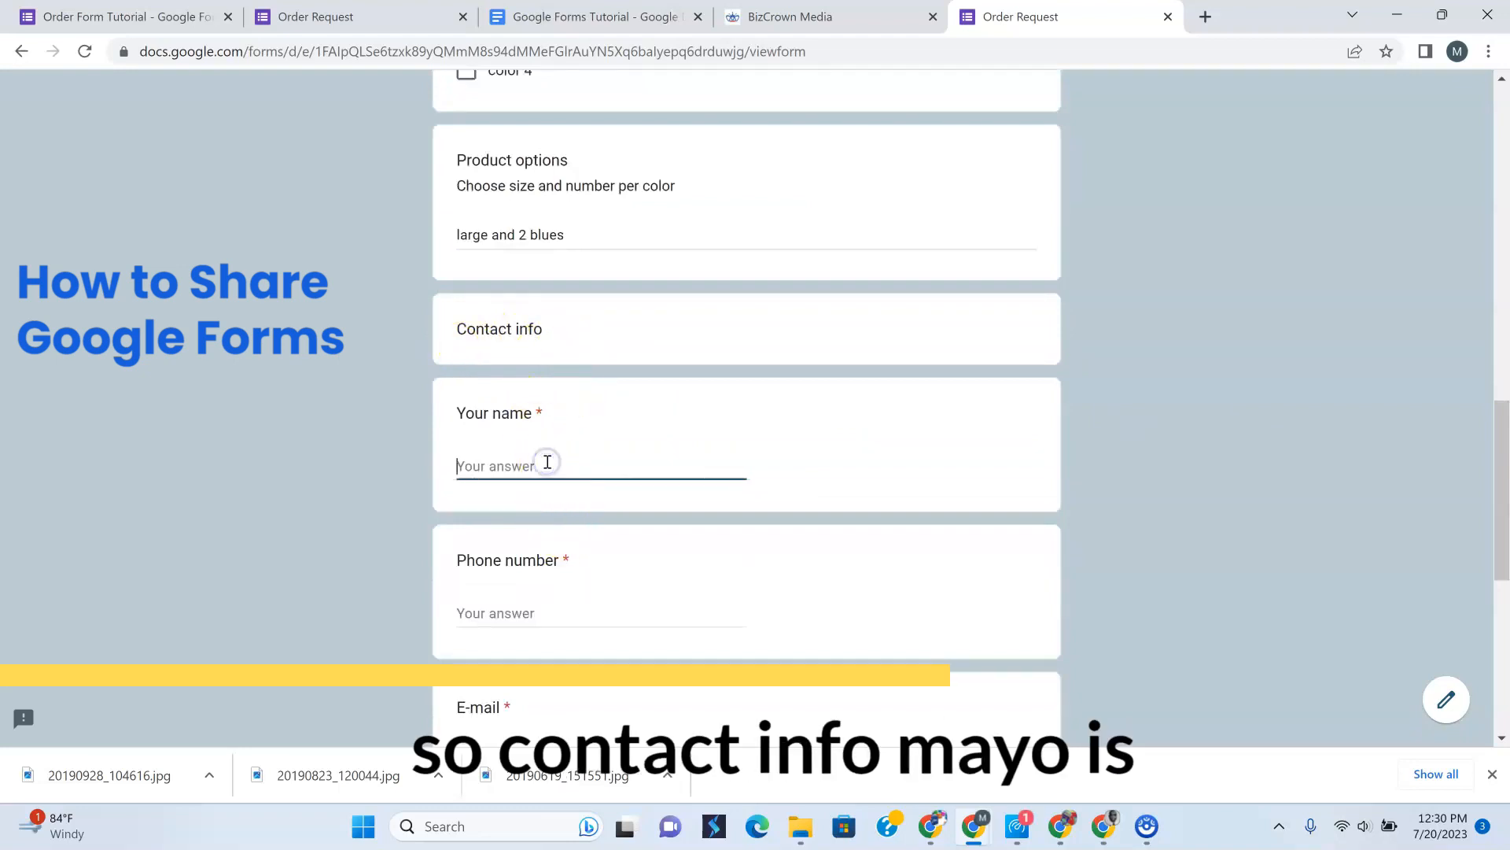
type("Mayo")
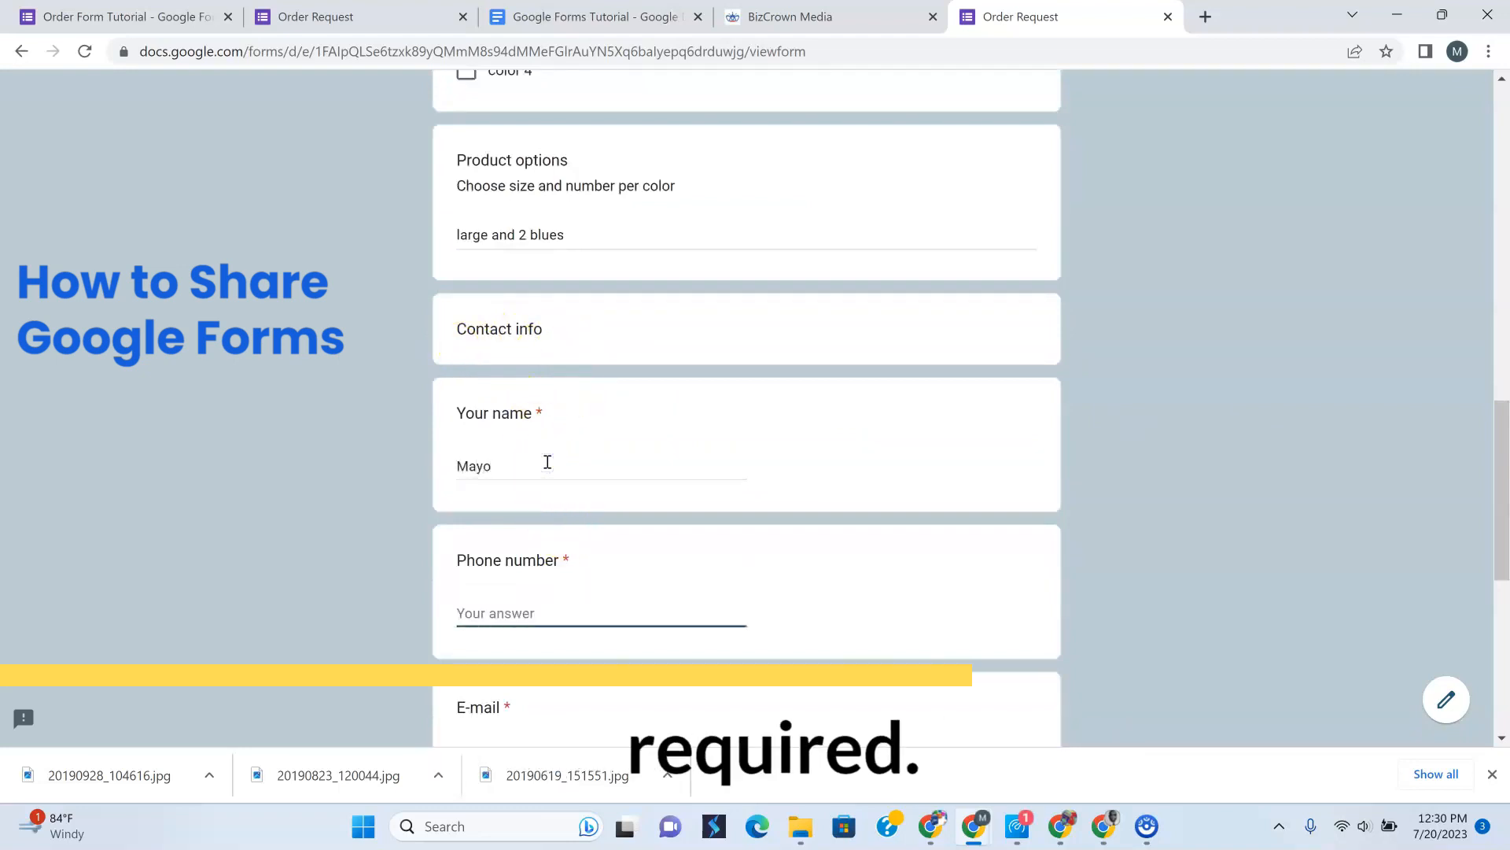
type("777 7777 77777")
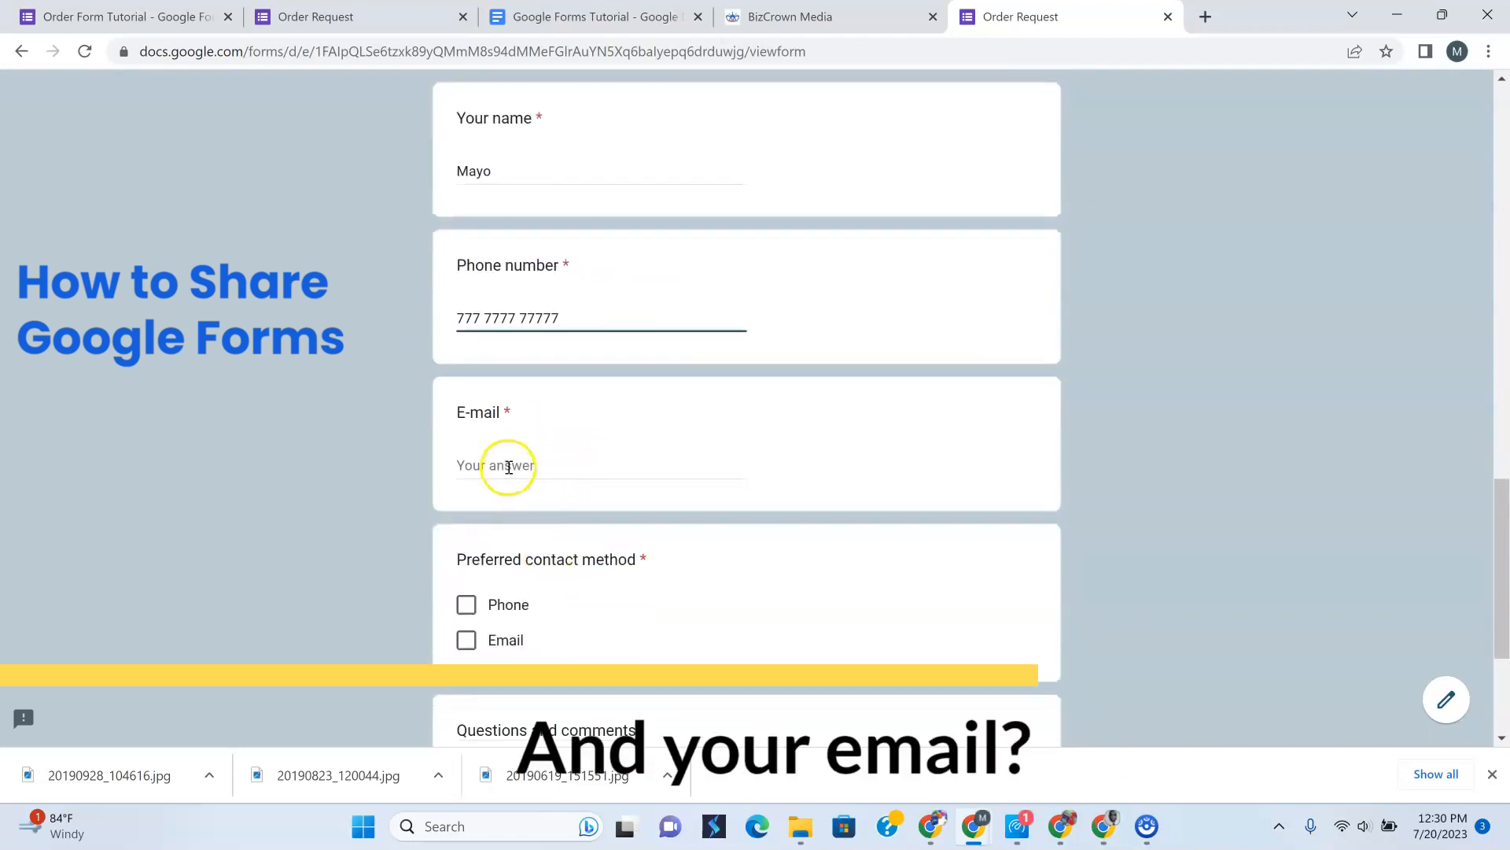
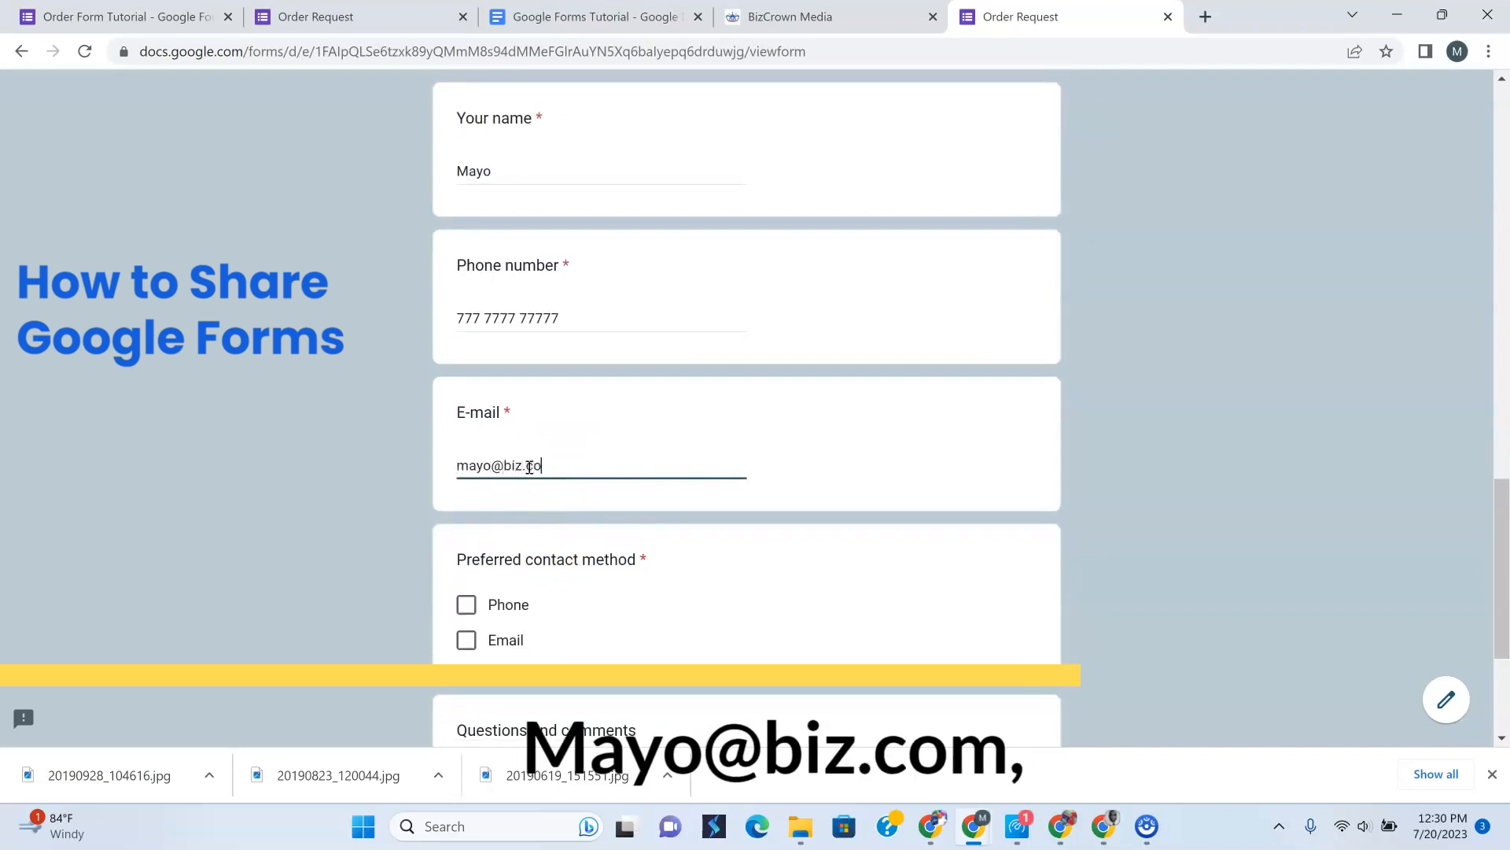
Choose Email as preferred contact and add a comment about waiting to hear back.
scroll("down", 3)
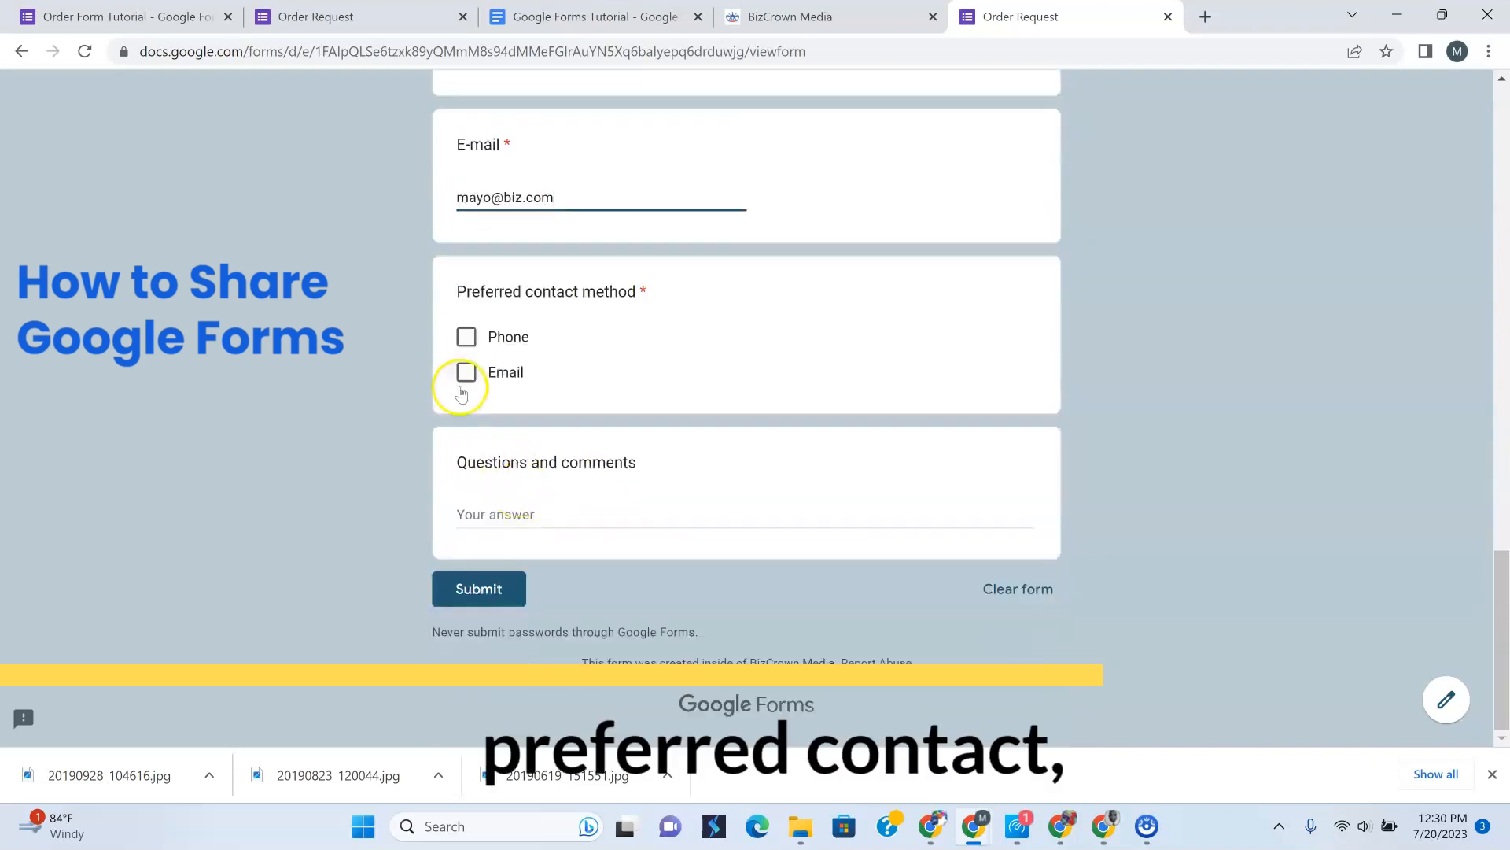
left_click(466, 372)
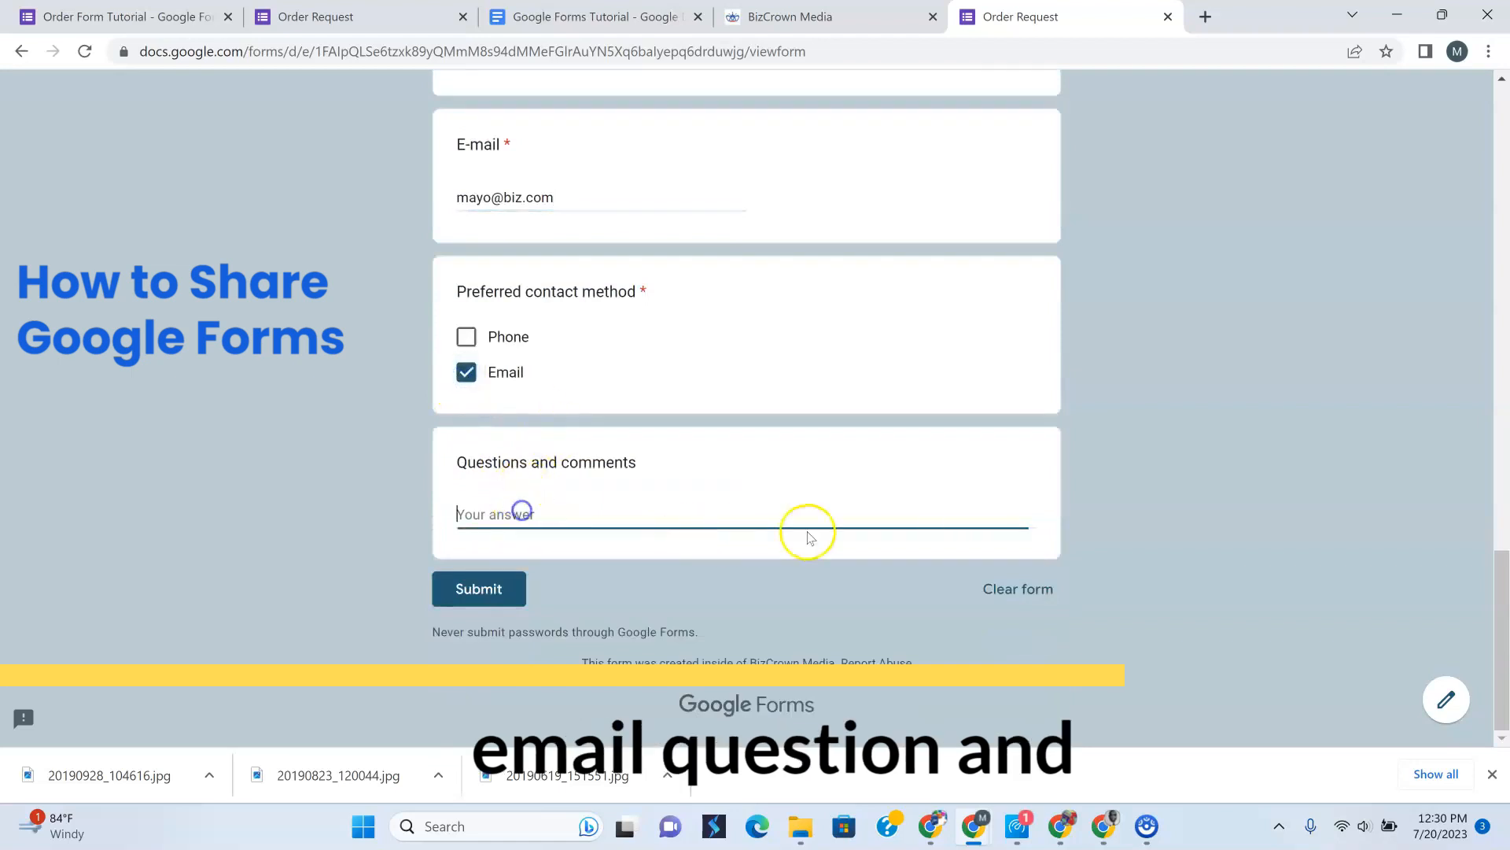
type("waiting hear back")
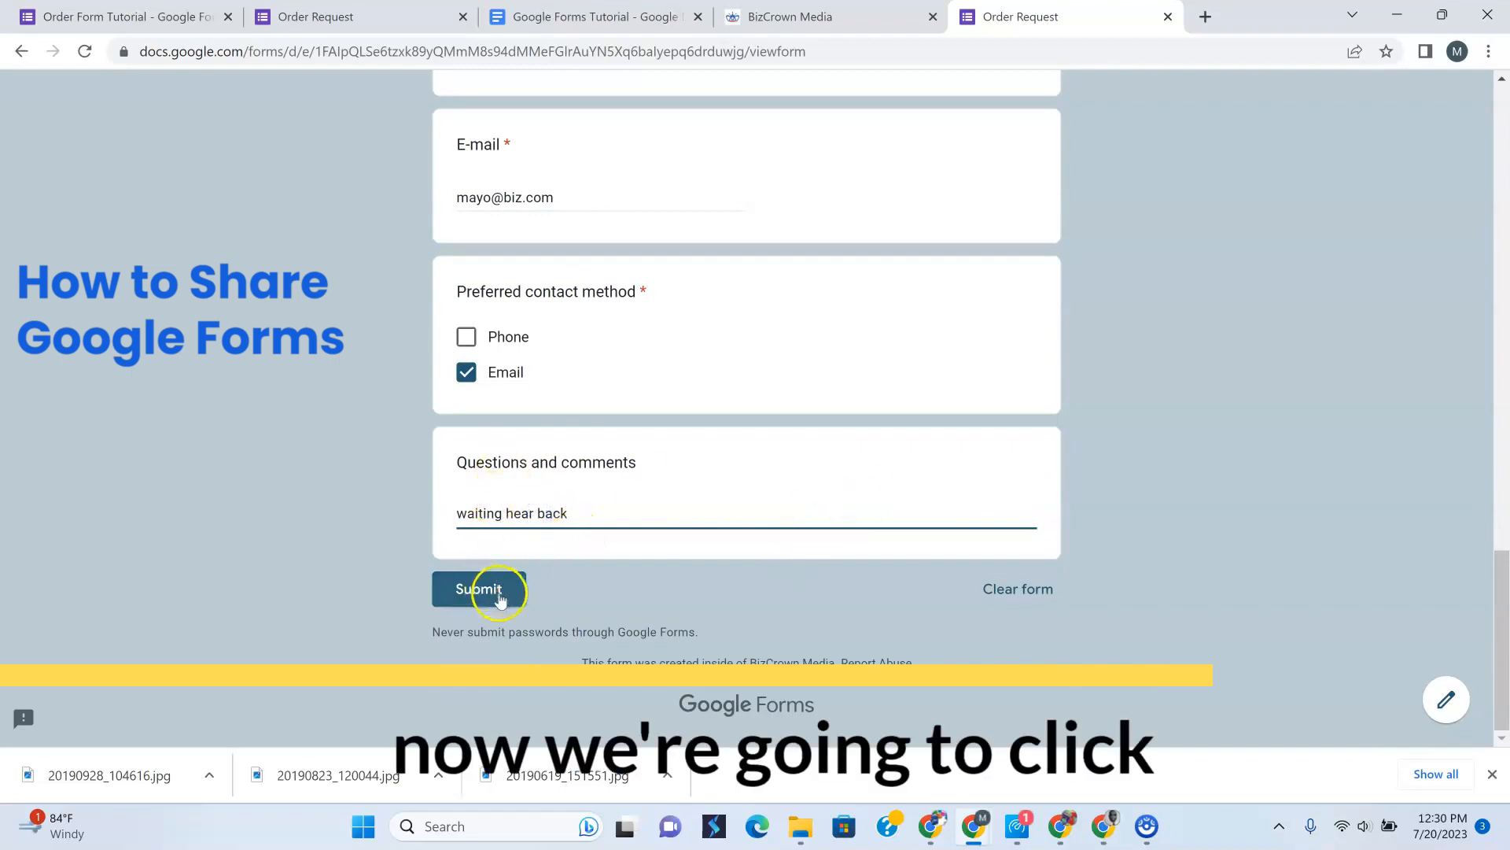
Submit the order request, see the thank-you confirmation, and return to the form editor tab.
left_click(478, 589)
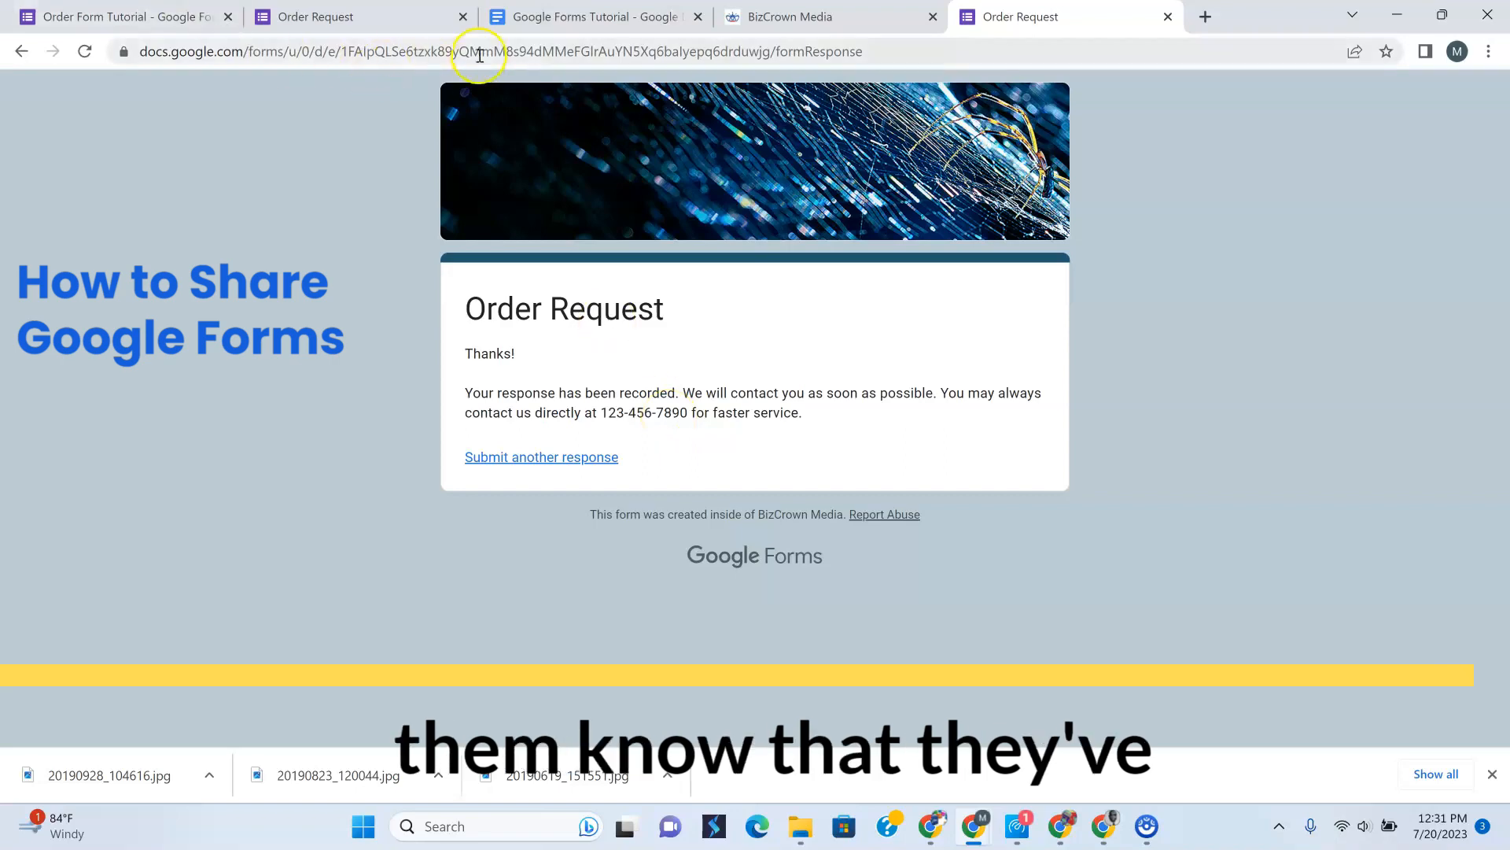
left_click(126, 16)
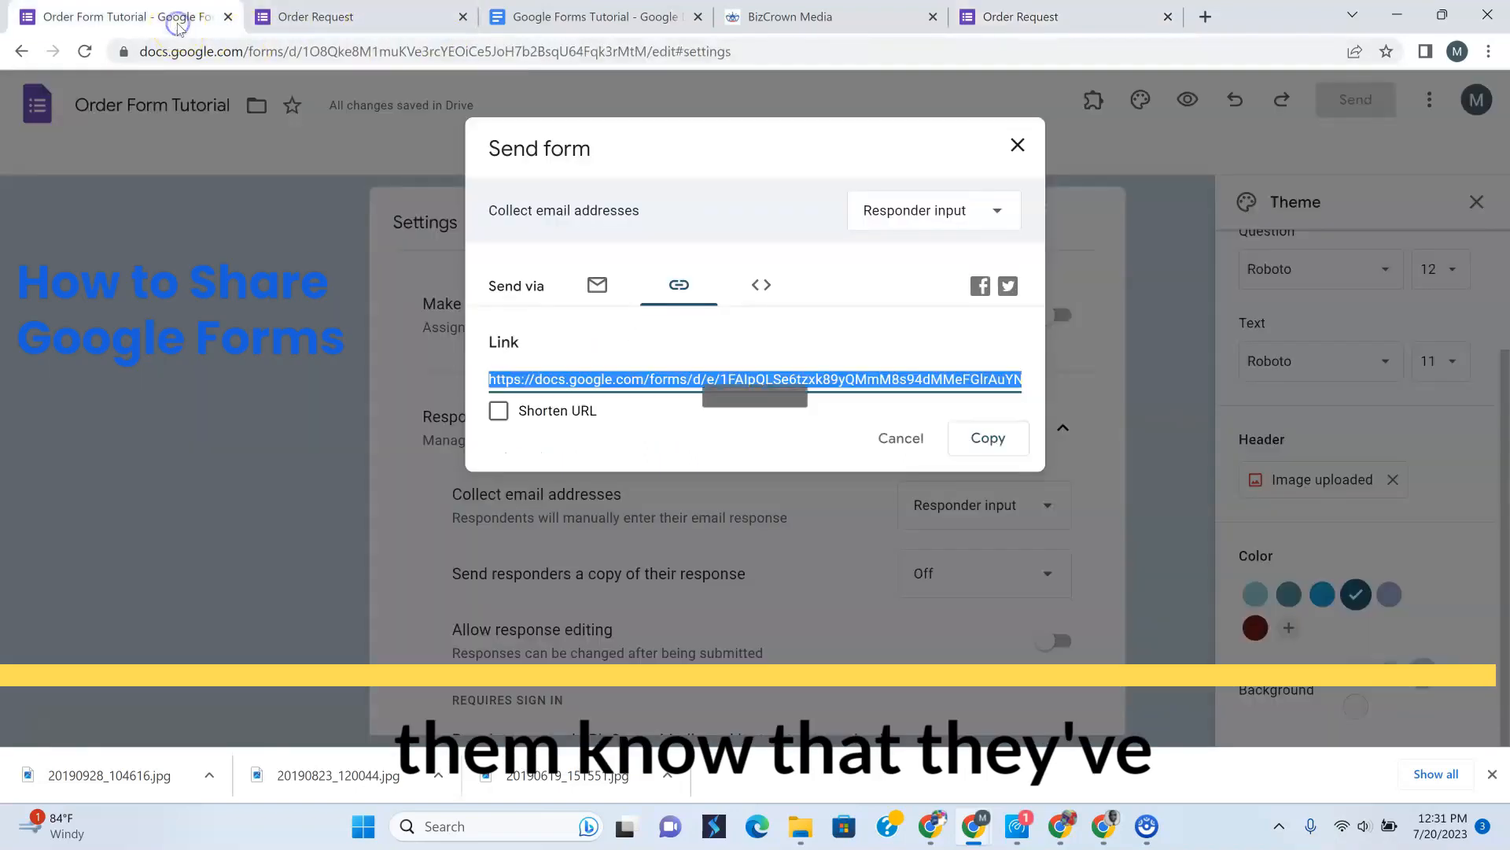